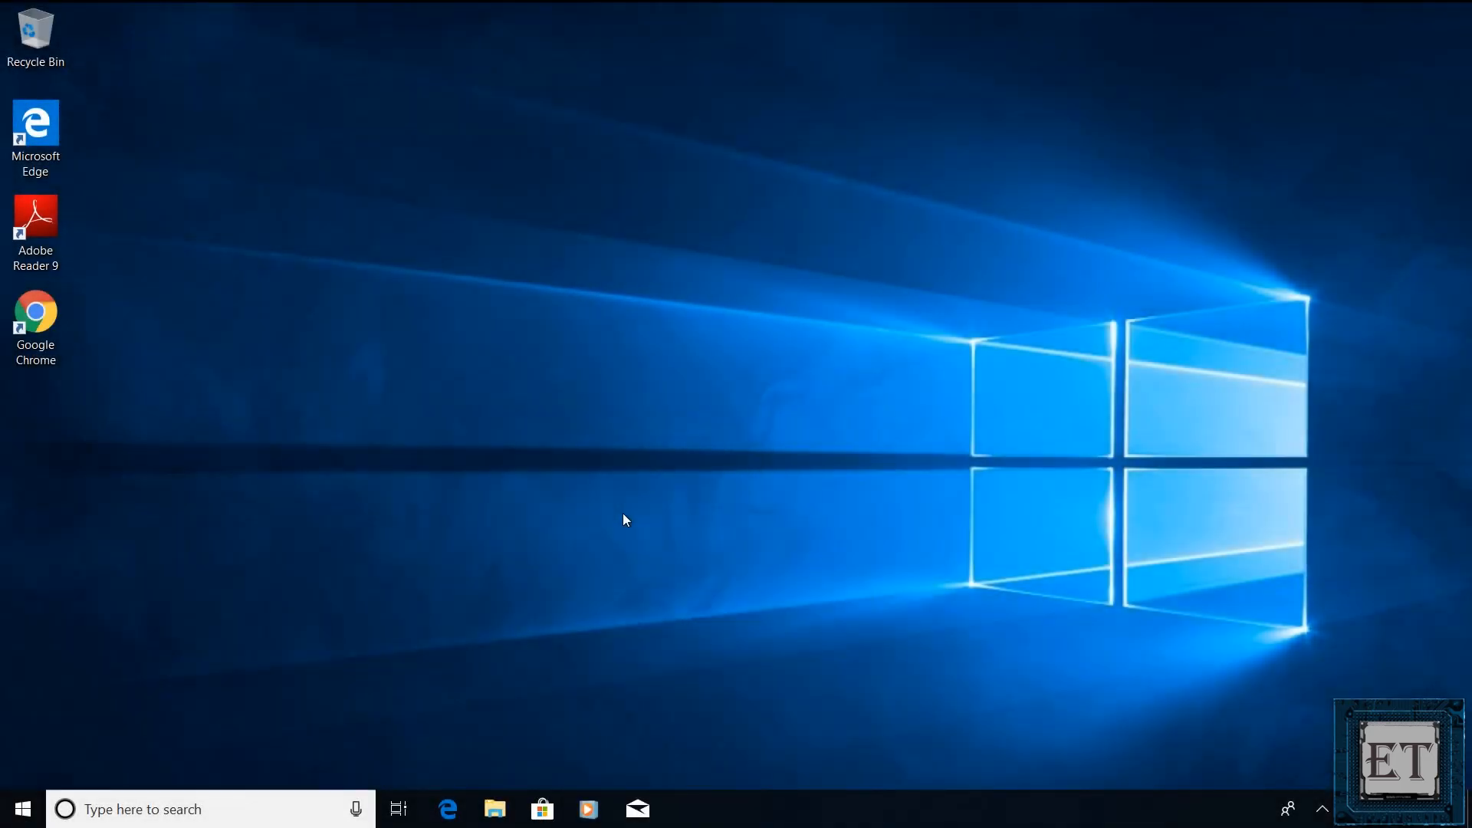
{"action": "mouse_move", "coordinate": [576, 542]}
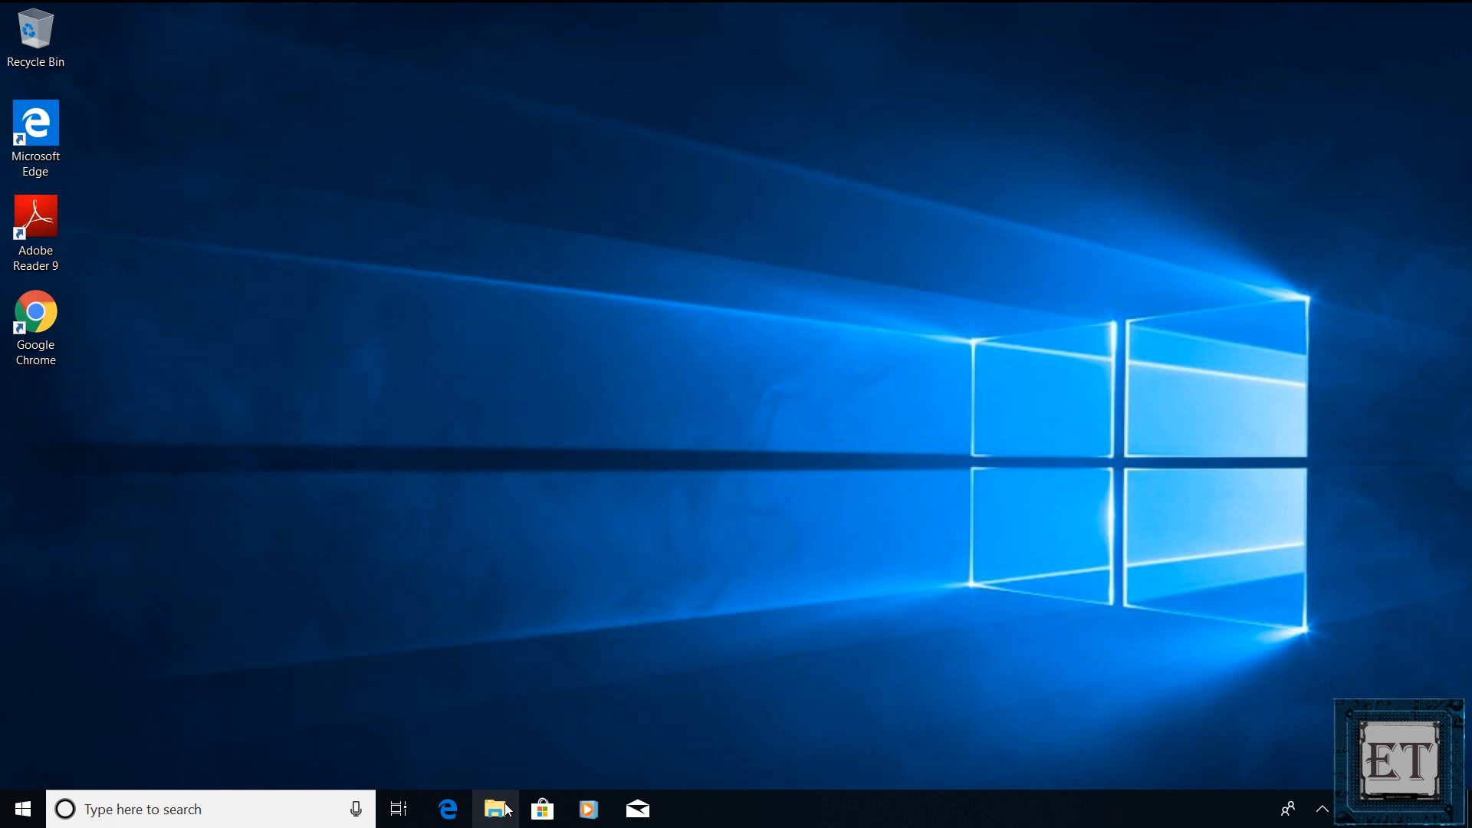
Open File Explorer on This PC and show the Computer ribbon tab.
{"action": "left_click", "coordinate": [496, 808]}
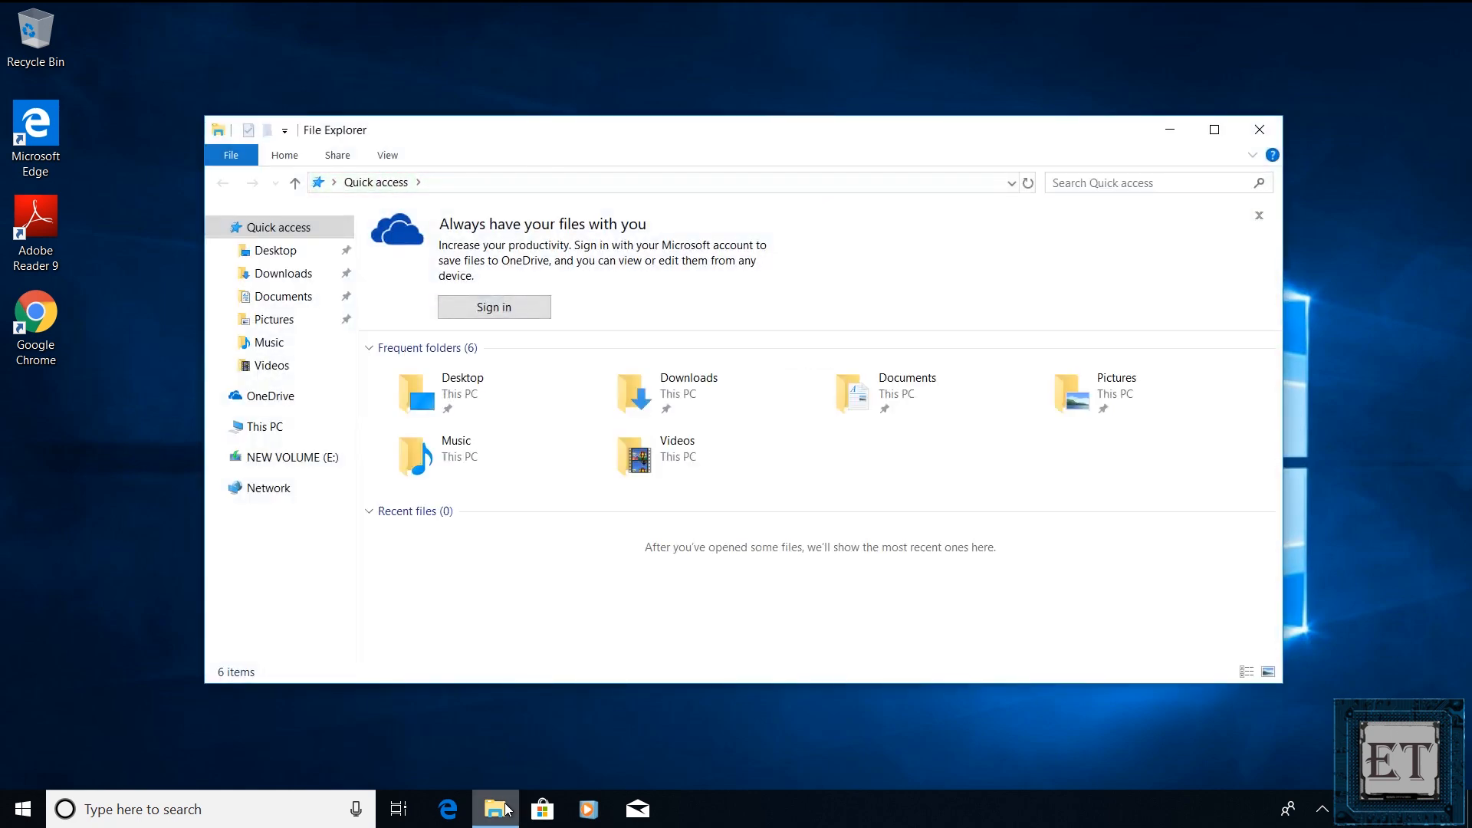
{"action": "left_click", "coordinate": [266, 426]}
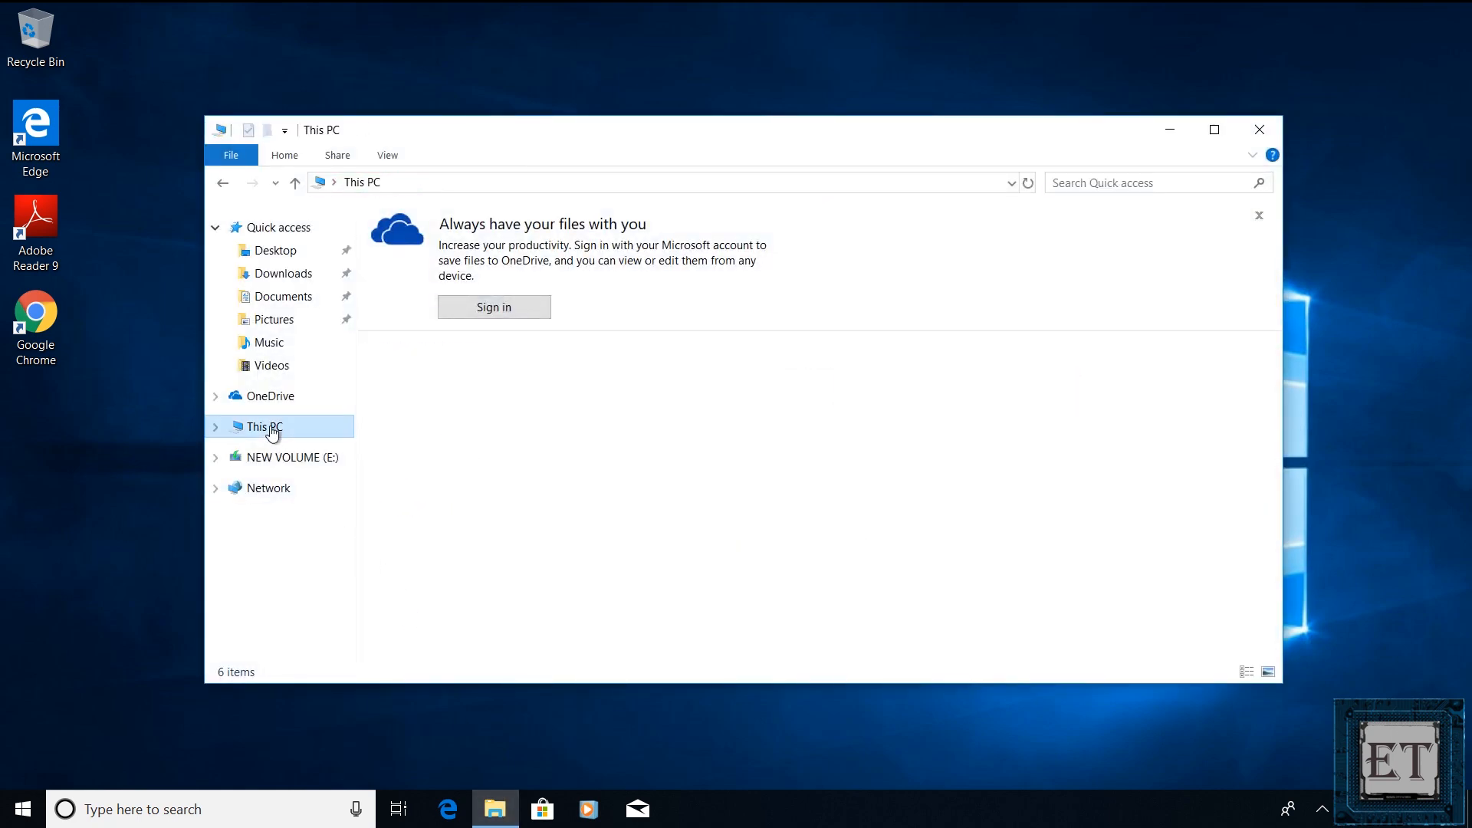
{"action": "left_click", "coordinate": [265, 427]}
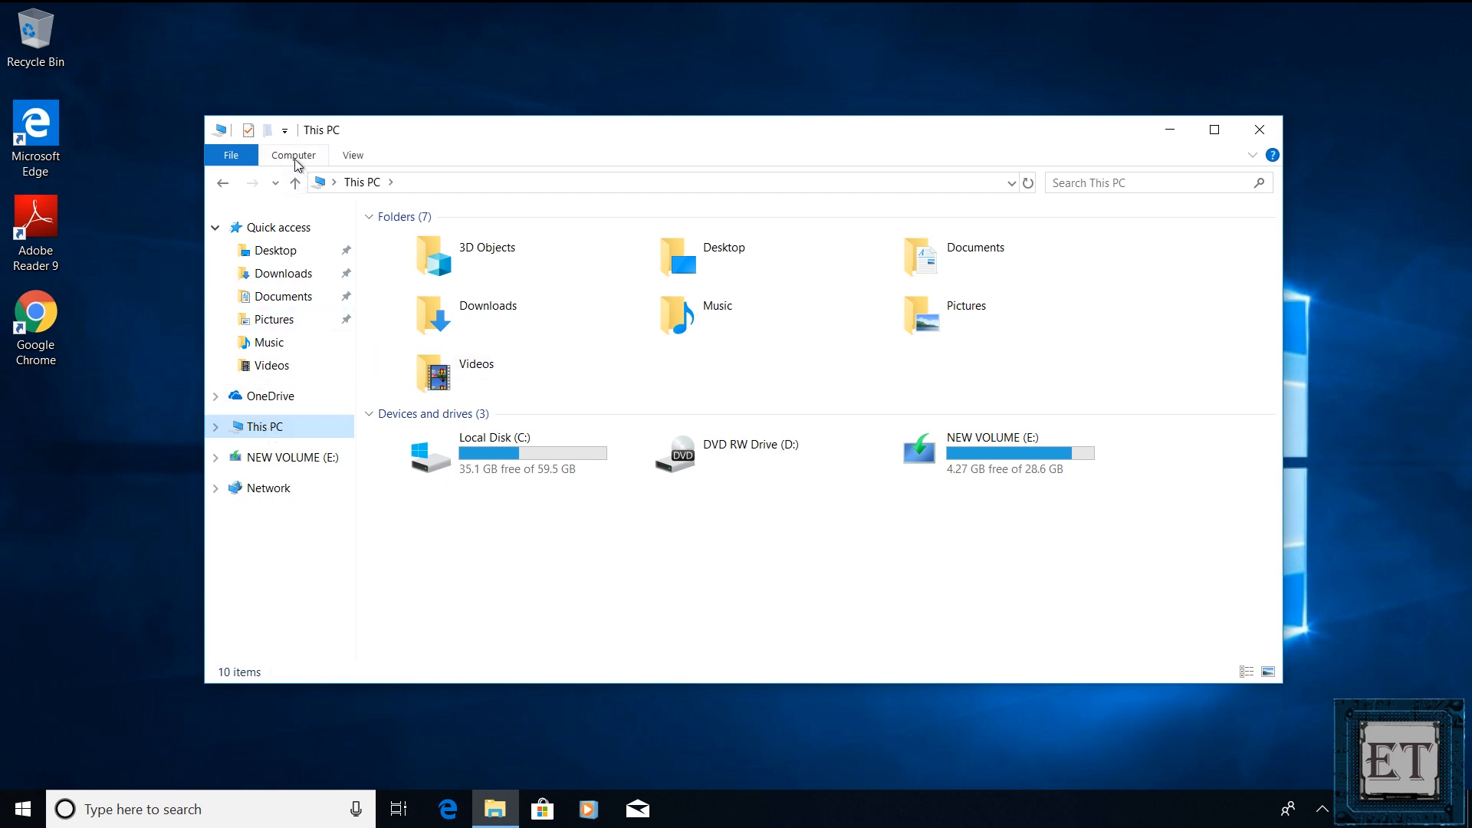
{"action": "left_click", "coordinate": [292, 155]}
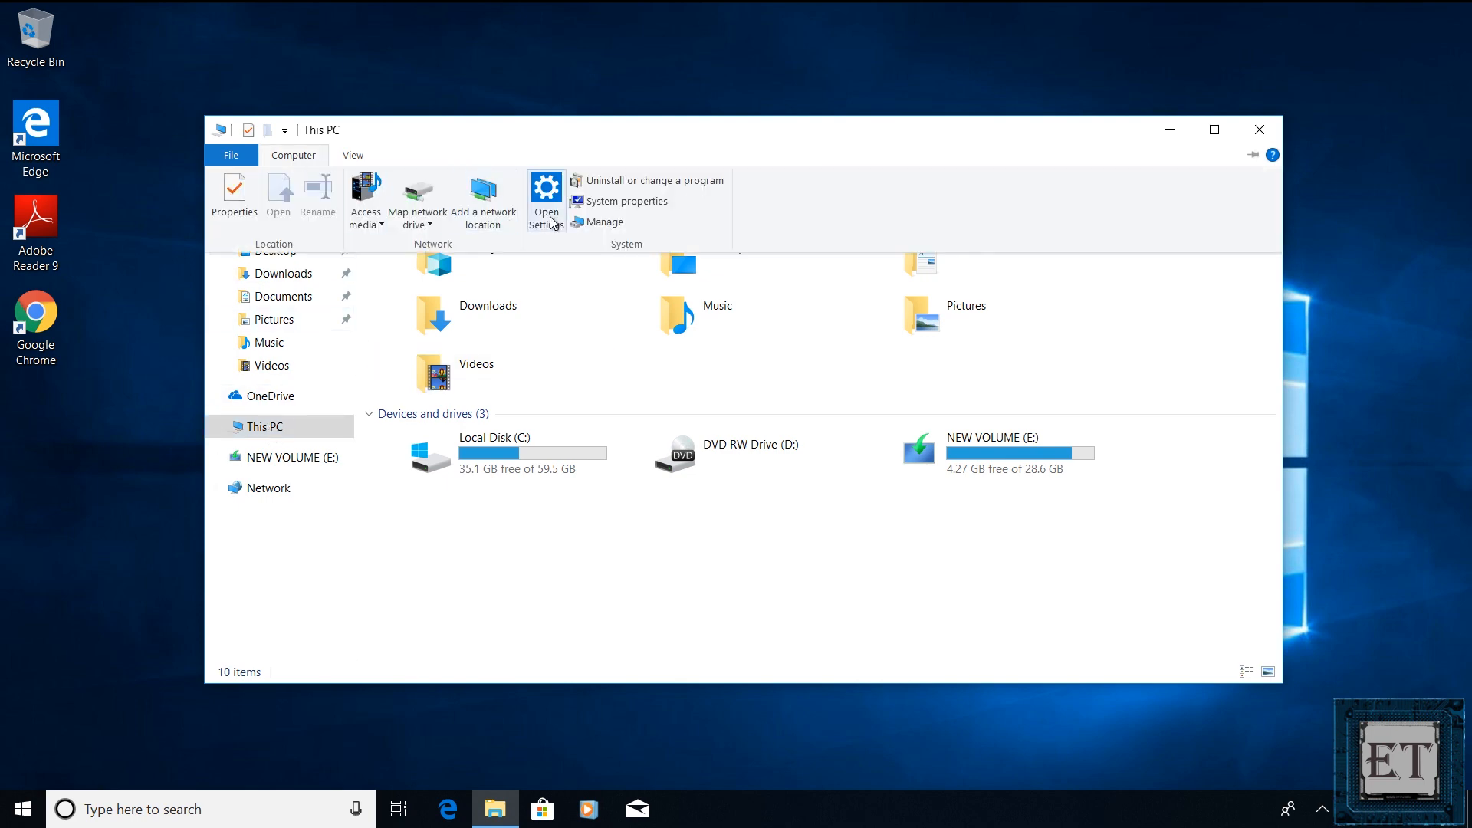
From System properties' About page, go to 'Change product key or upgrade your edition'.
{"action": "left_click", "coordinate": [547, 197]}
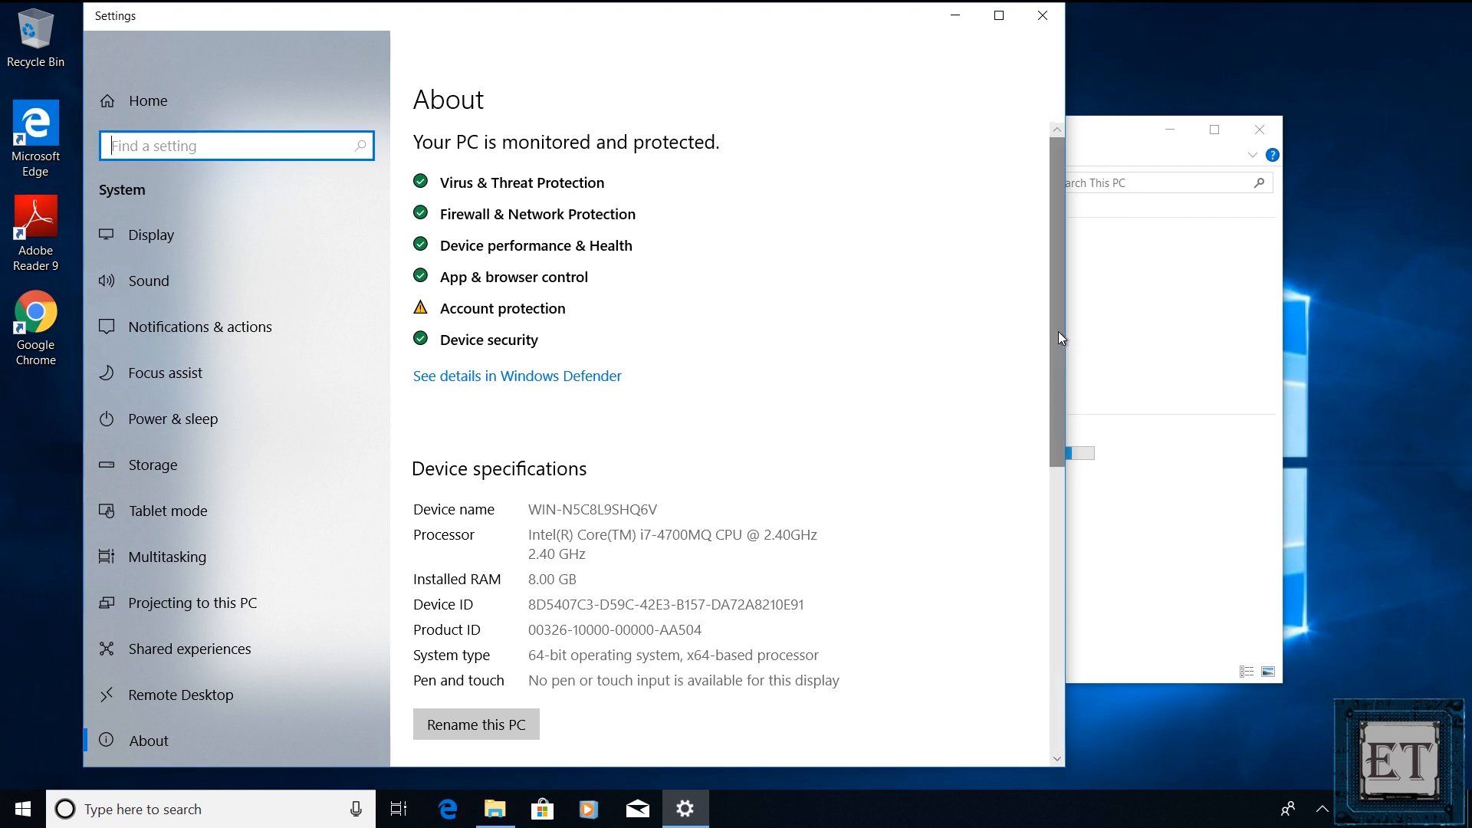
{"action": "scroll", "scroll_direction": "down", "scroll_amount": 3}
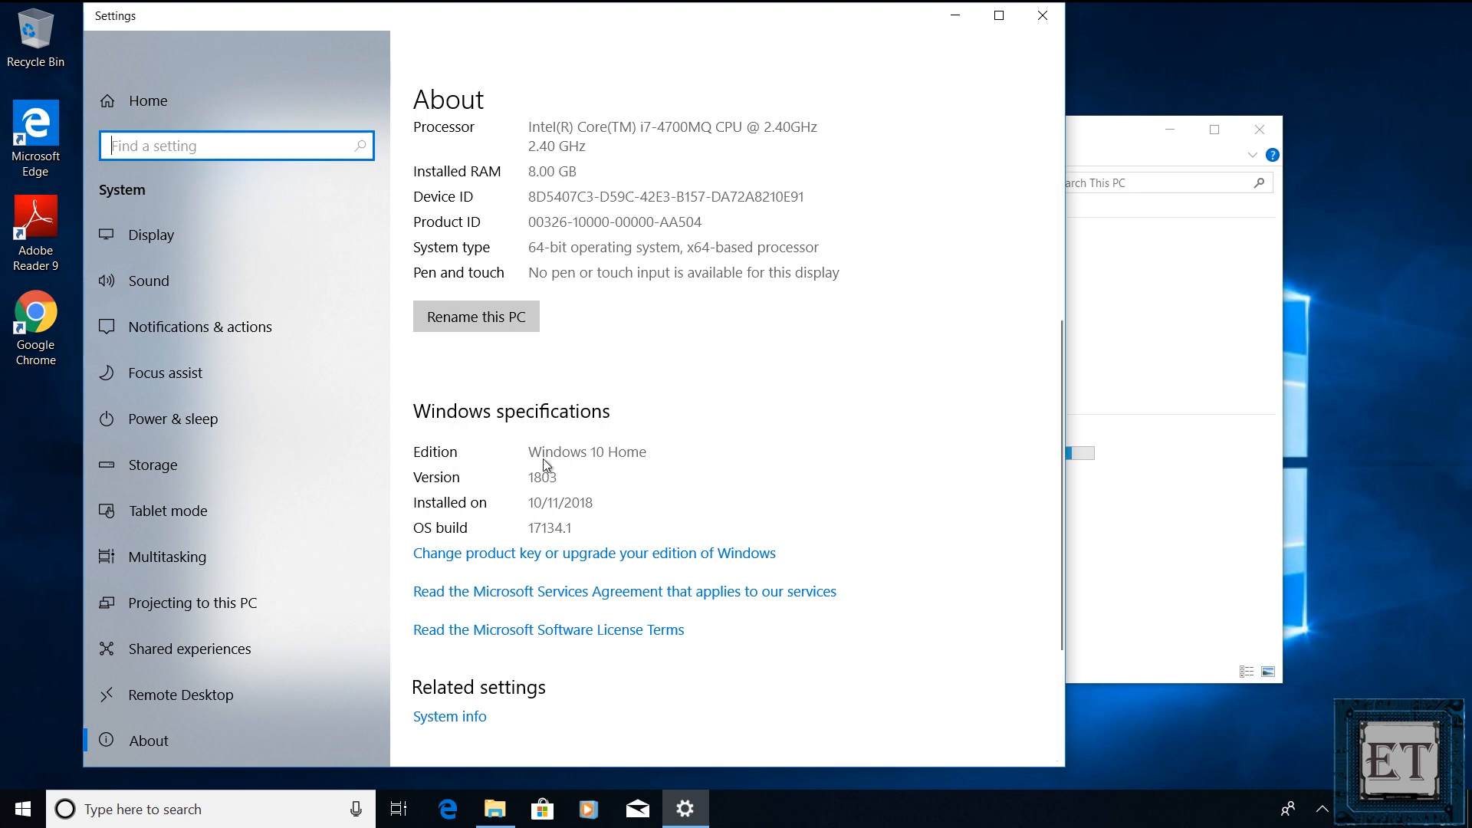
{"action": "mouse_move", "coordinate": [523, 460]}
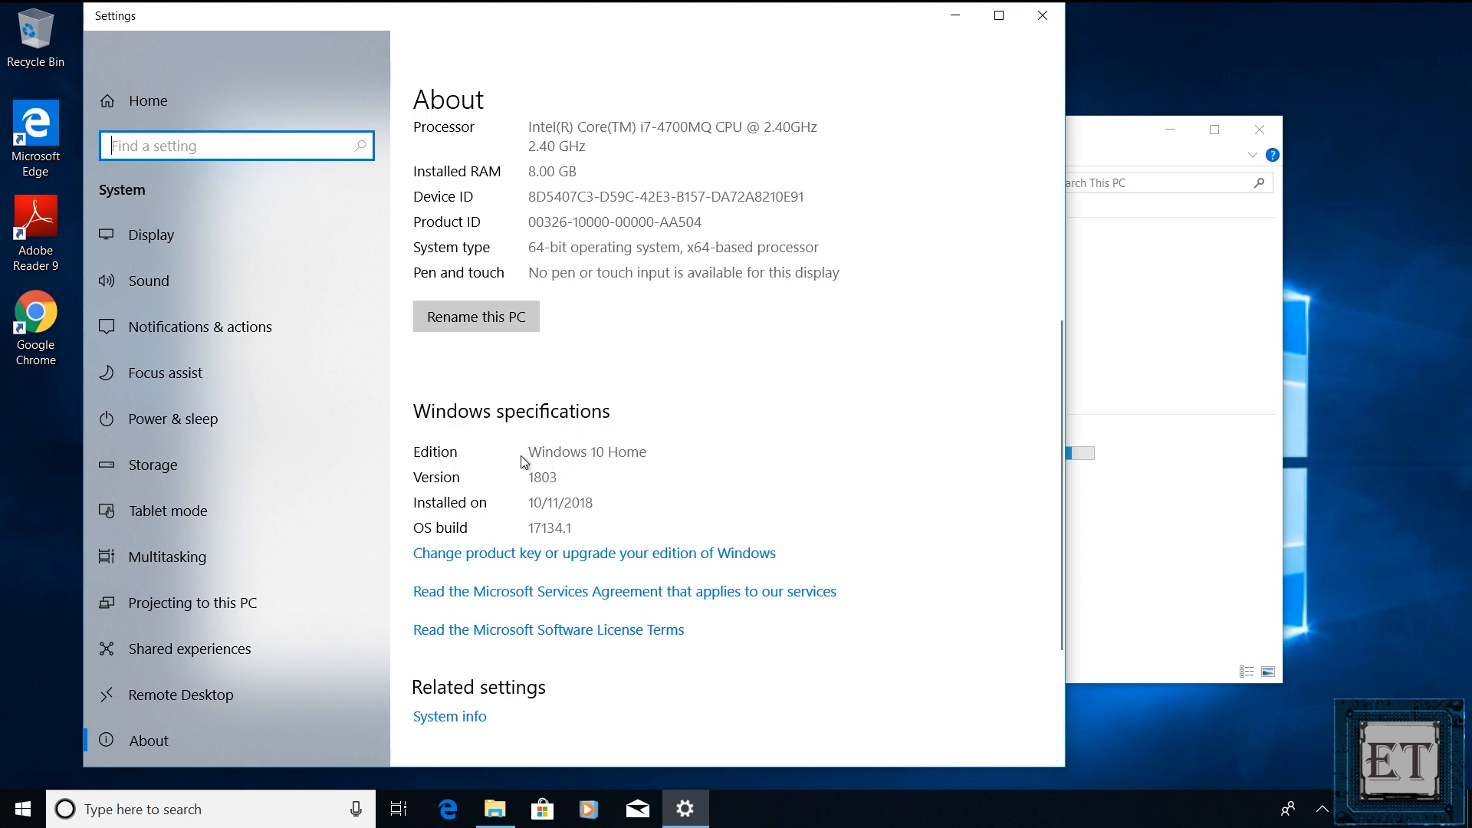
{"action": "mouse_move", "coordinate": [536, 486]}
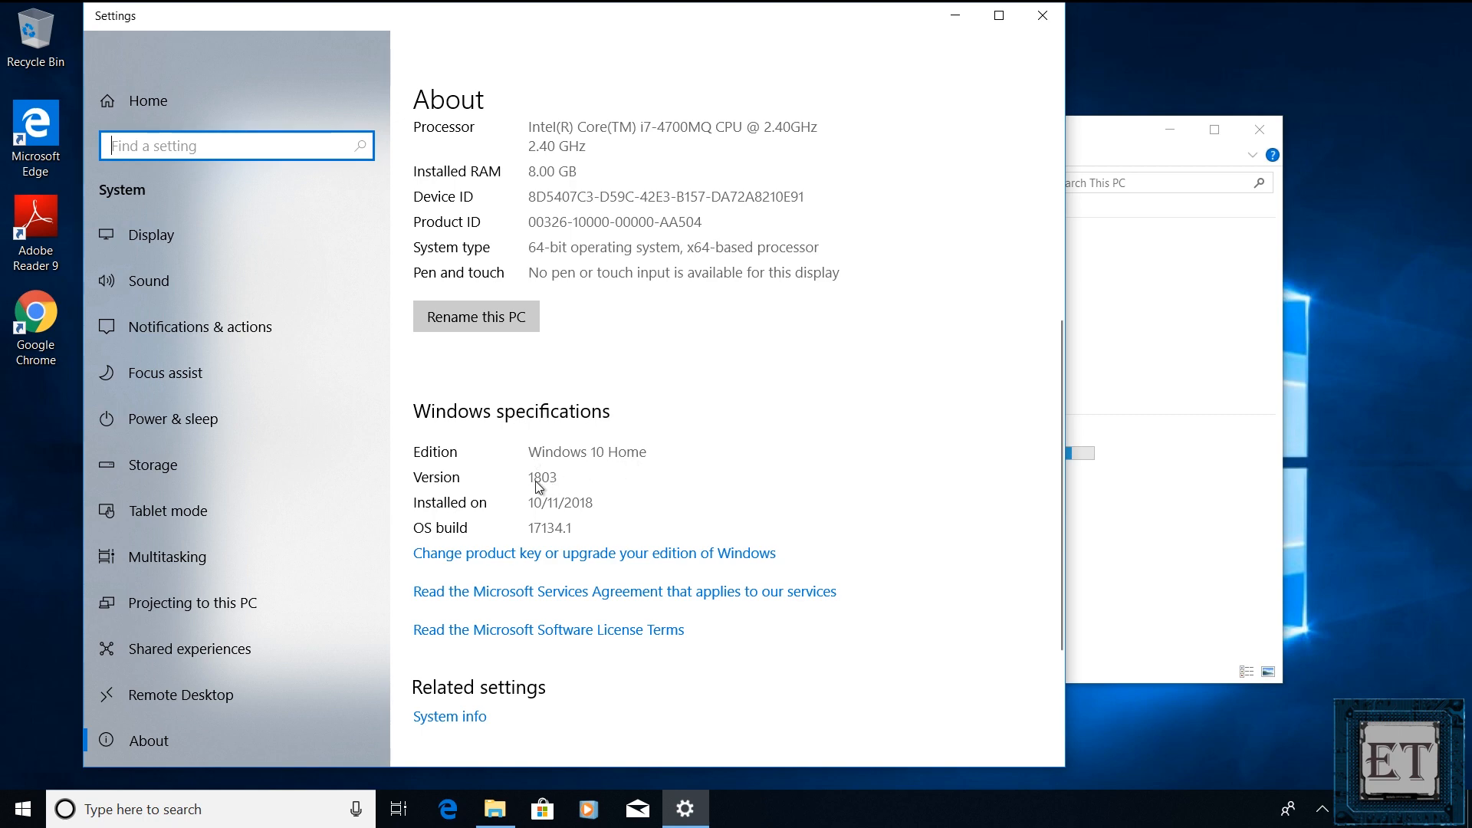
{"action": "mouse_move", "coordinate": [499, 539]}
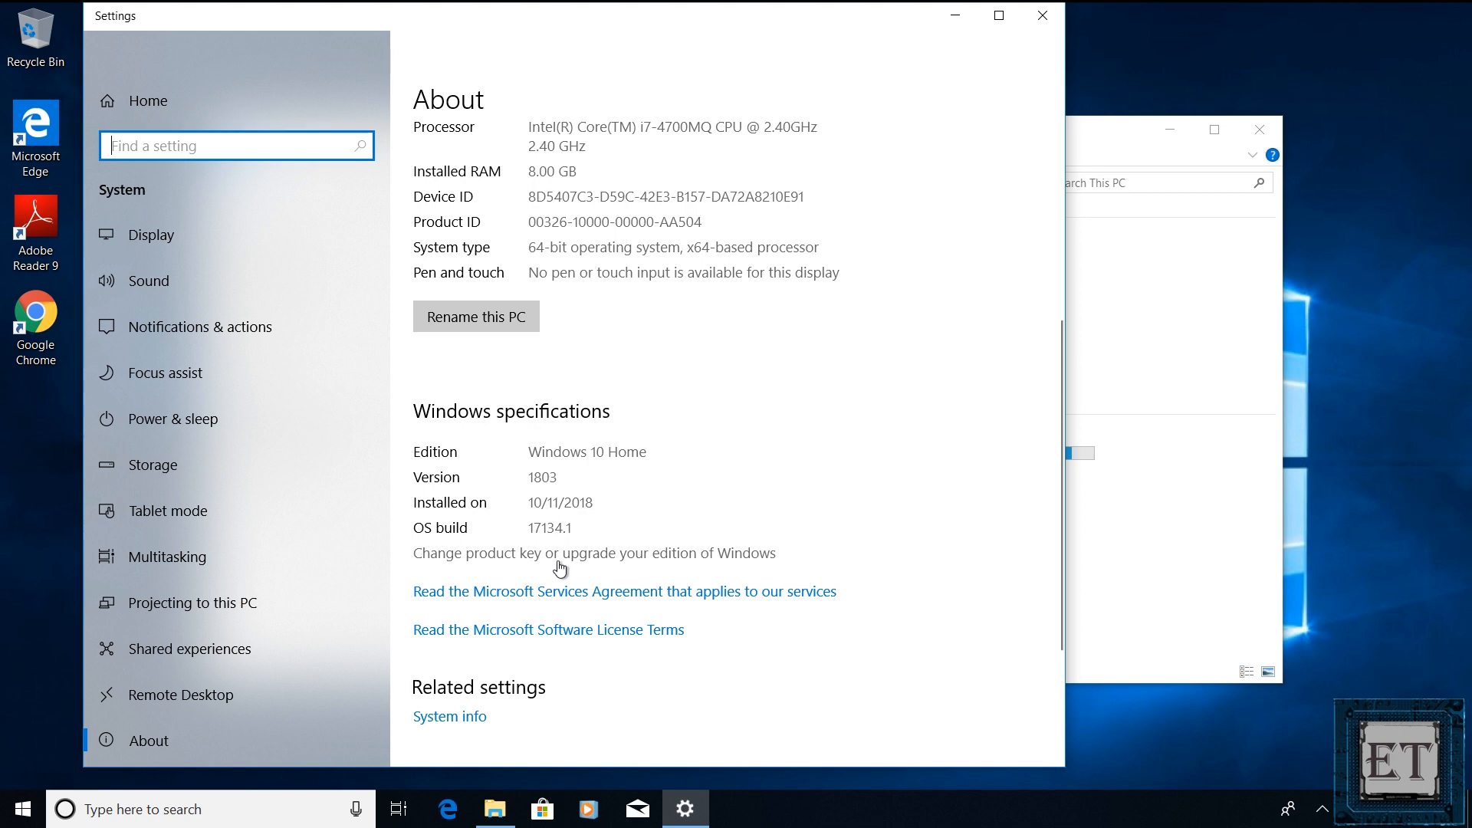
{"action": "mouse_move", "coordinate": [565, 564]}
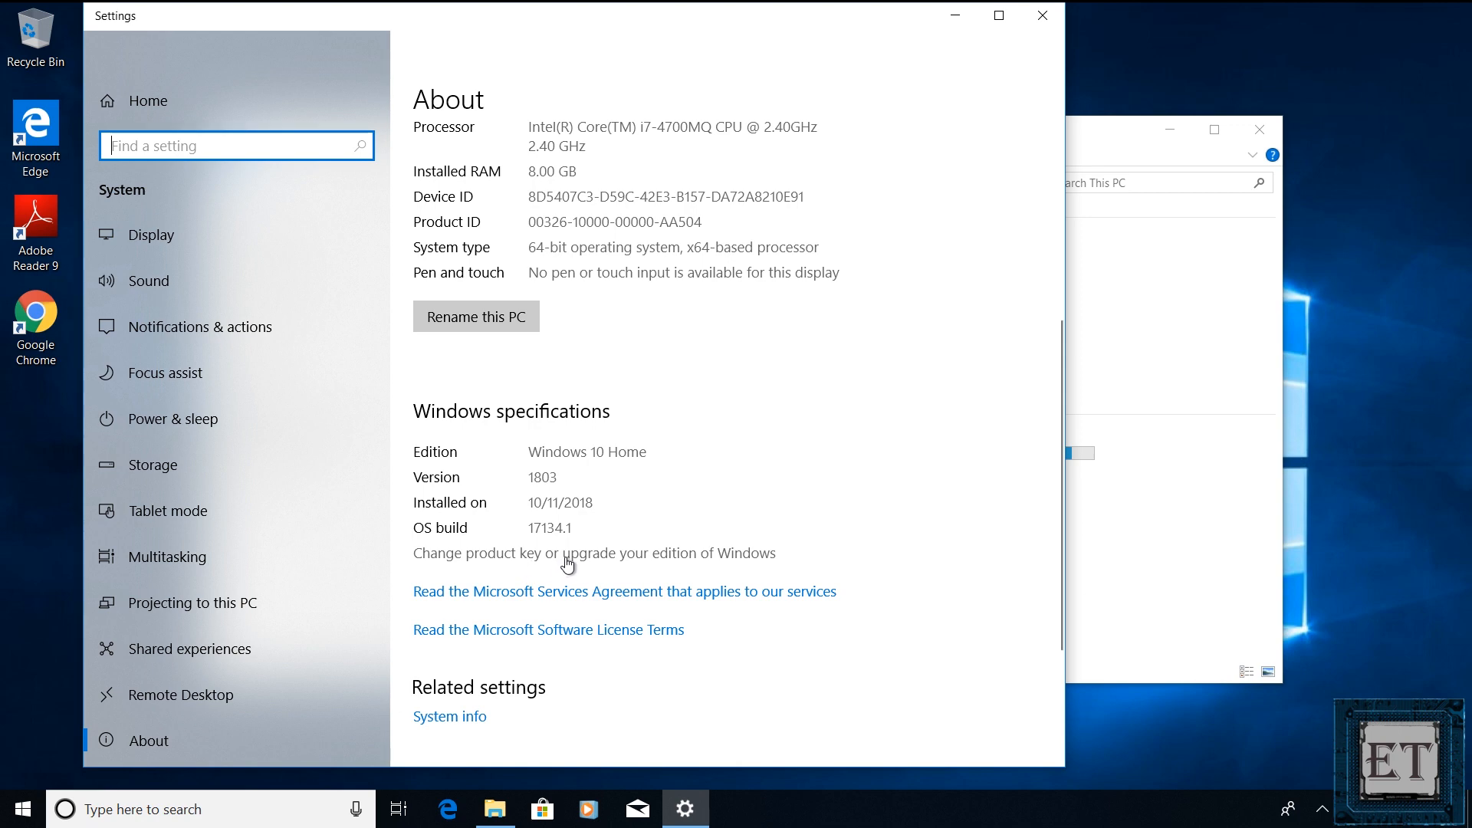
{"action": "left_click", "coordinate": [593, 553]}
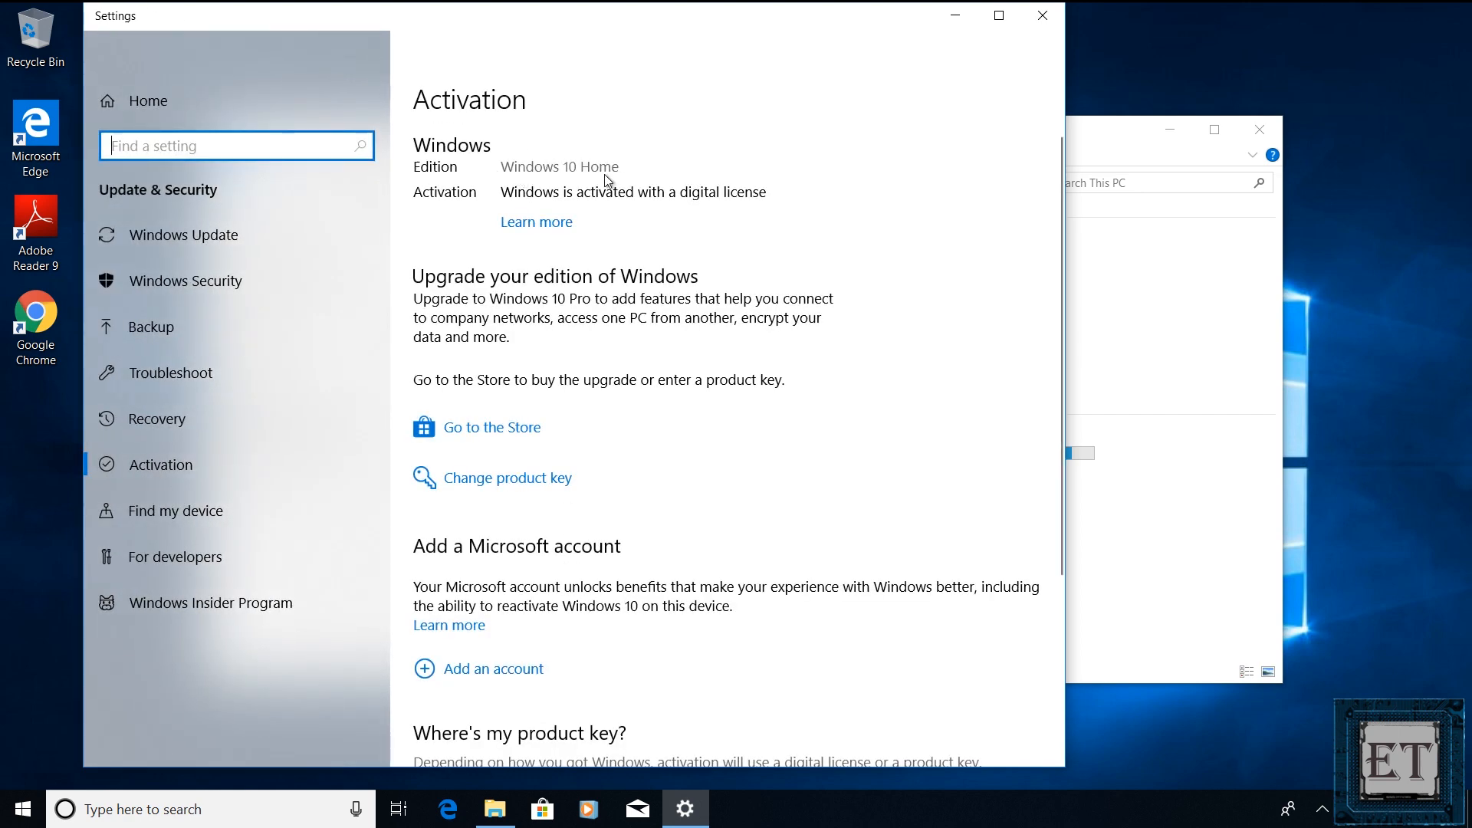
{"action": "mouse_move", "coordinate": [800, 196]}
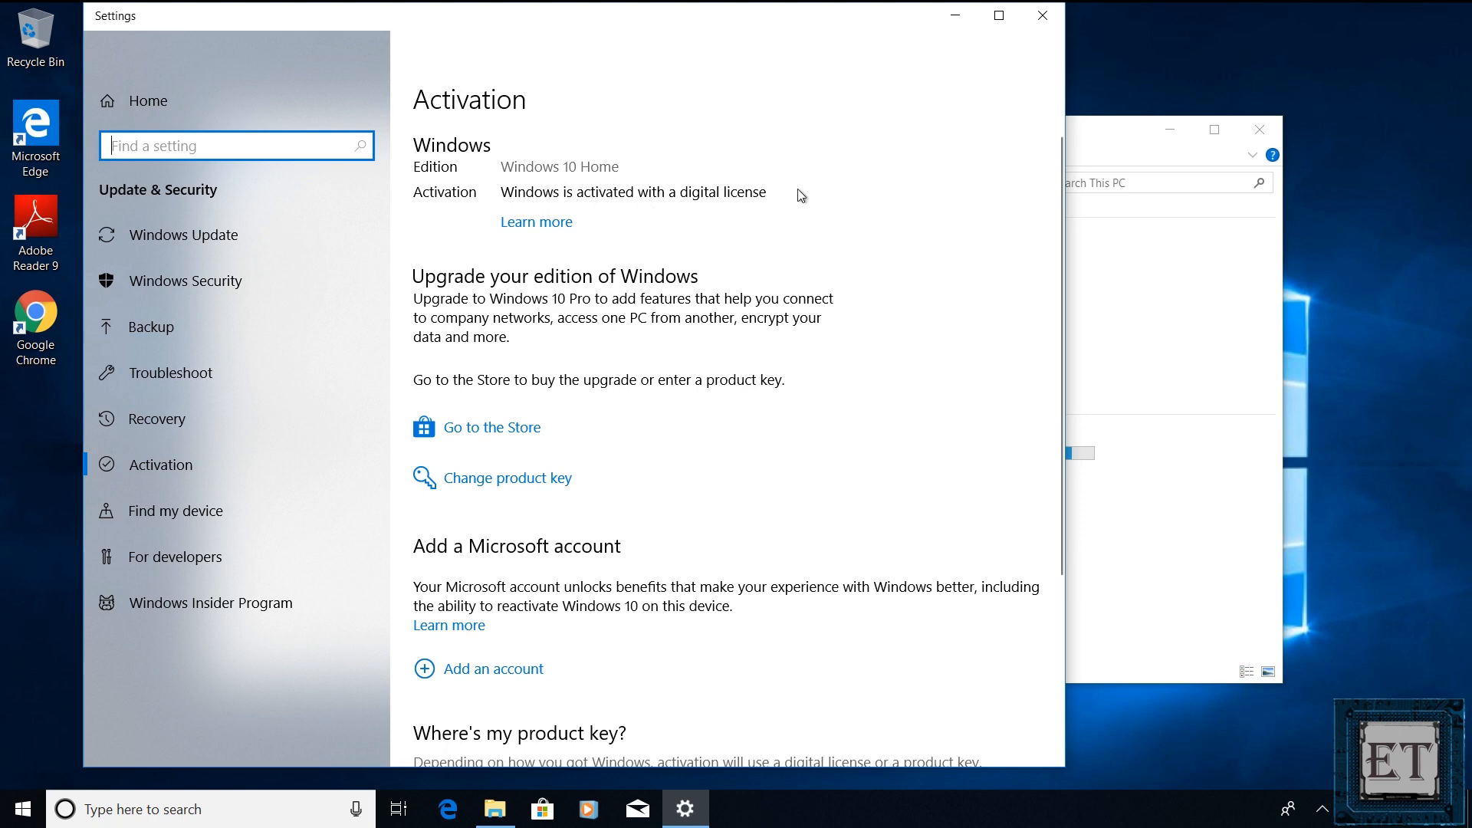
{"action": "mouse_move", "coordinate": [589, 369]}
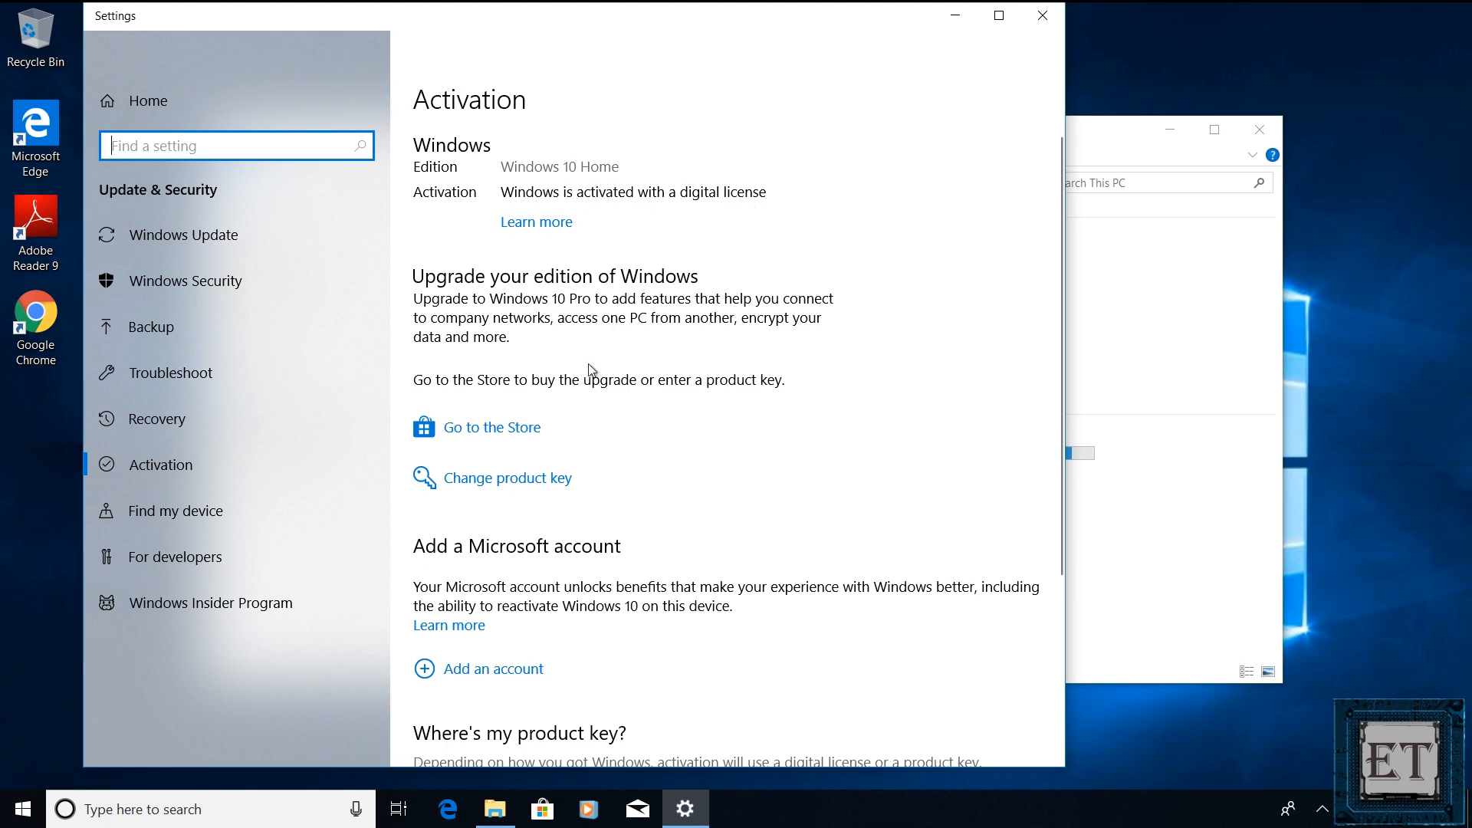
{"action": "mouse_move", "coordinate": [524, 487]}
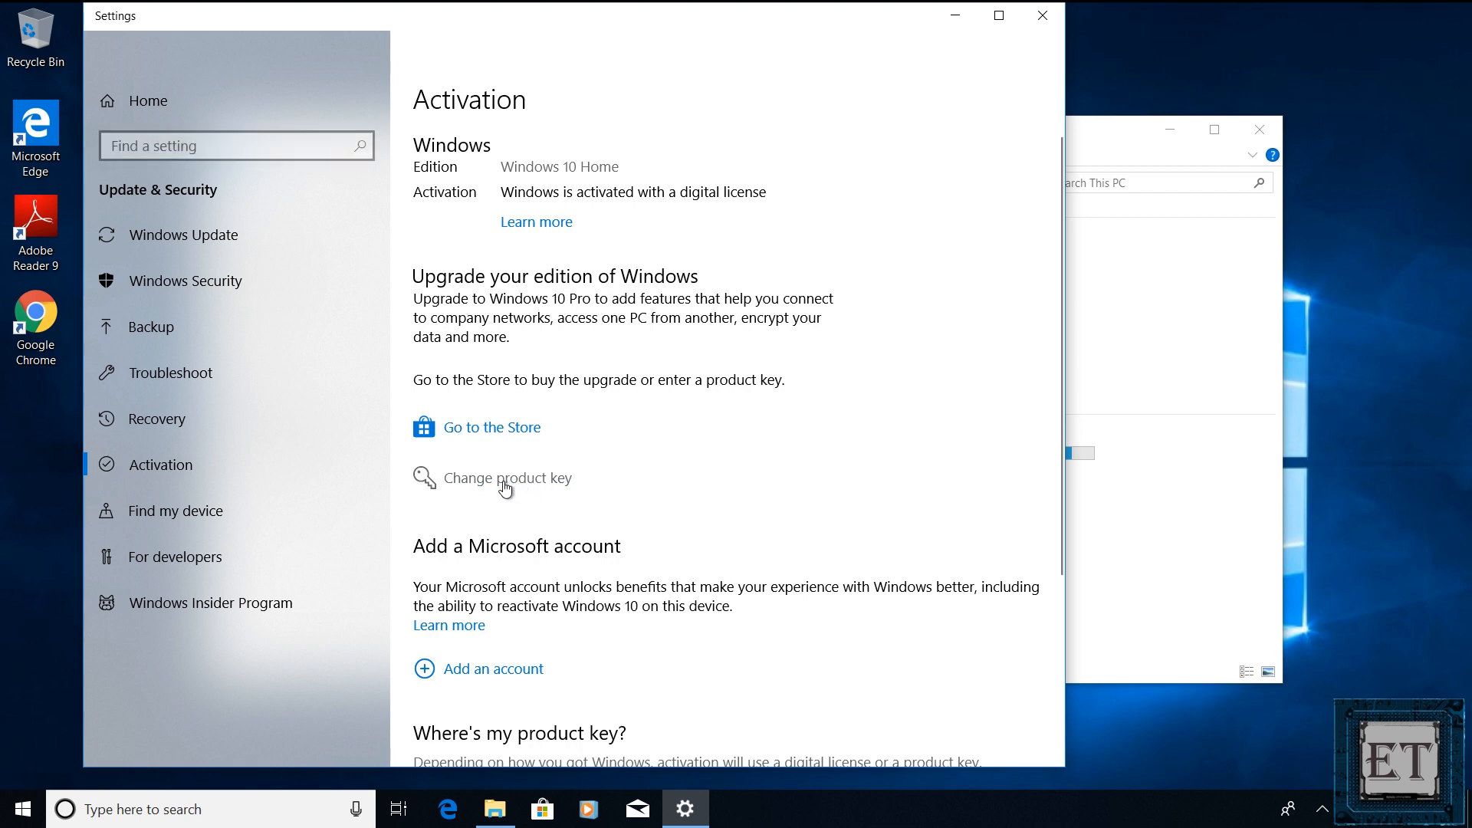
{"action": "left_click", "coordinate": [508, 478]}
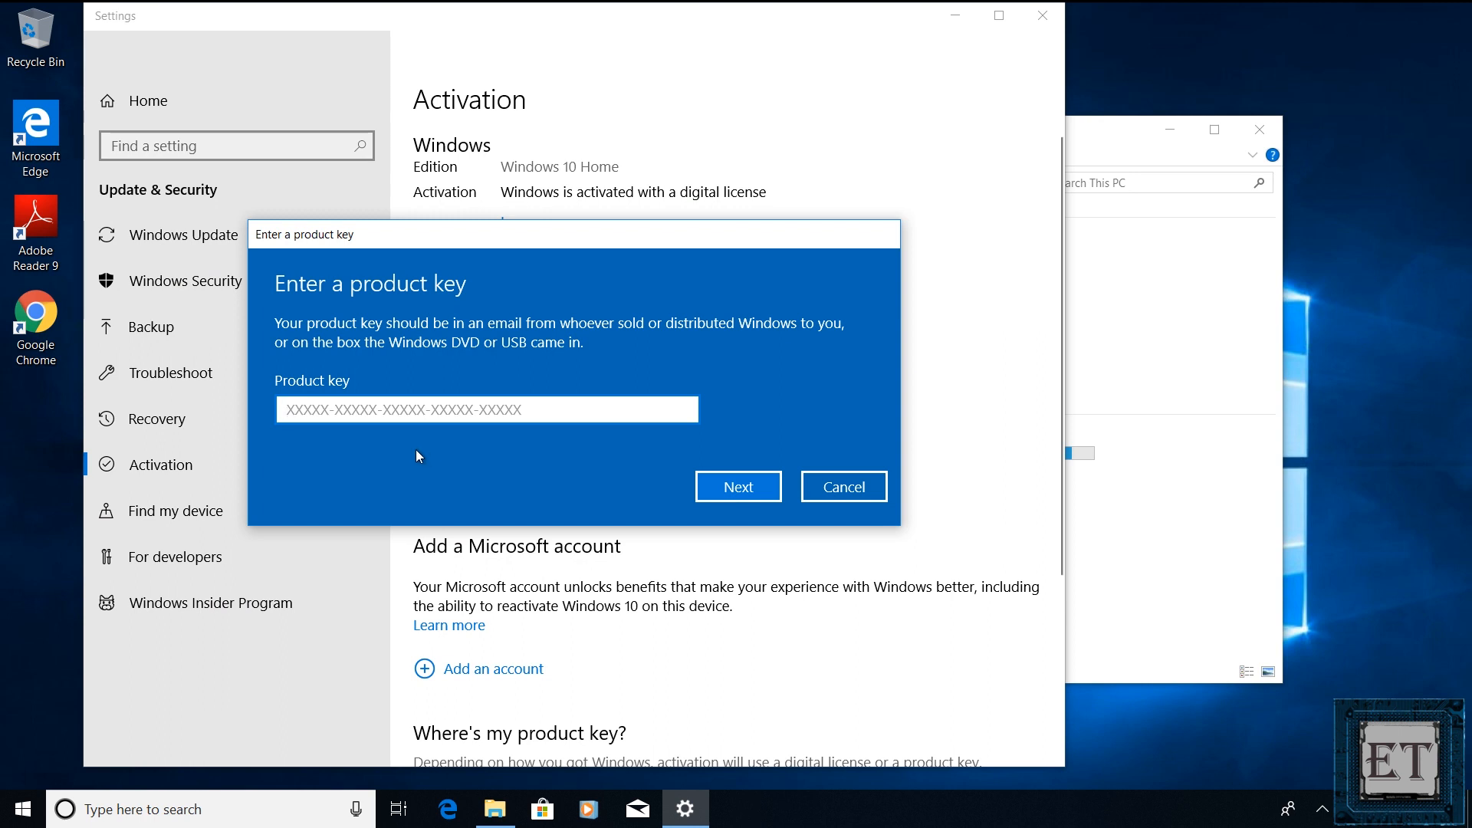
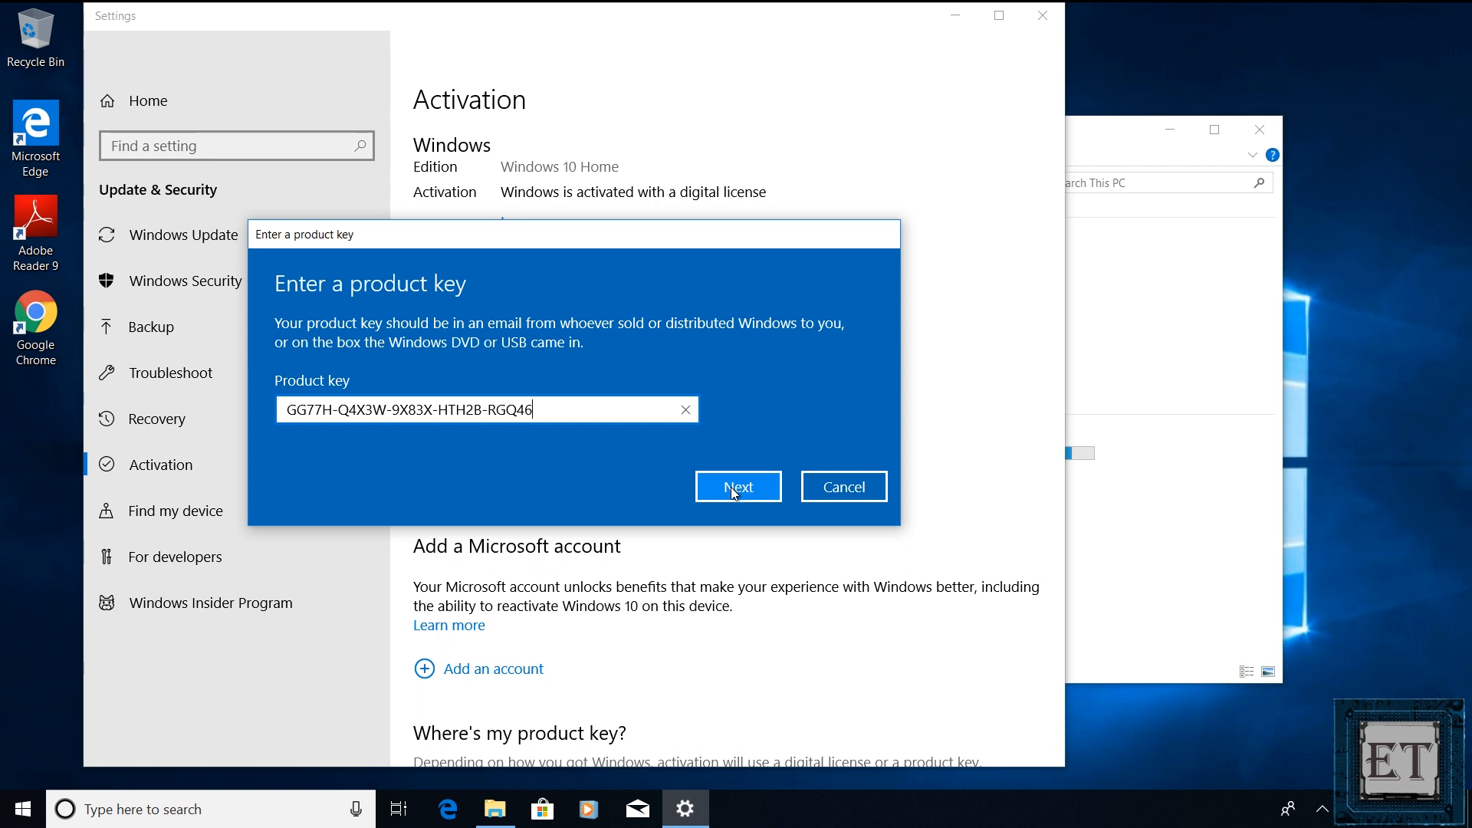
{"action": "left_click", "coordinate": [736, 486]}
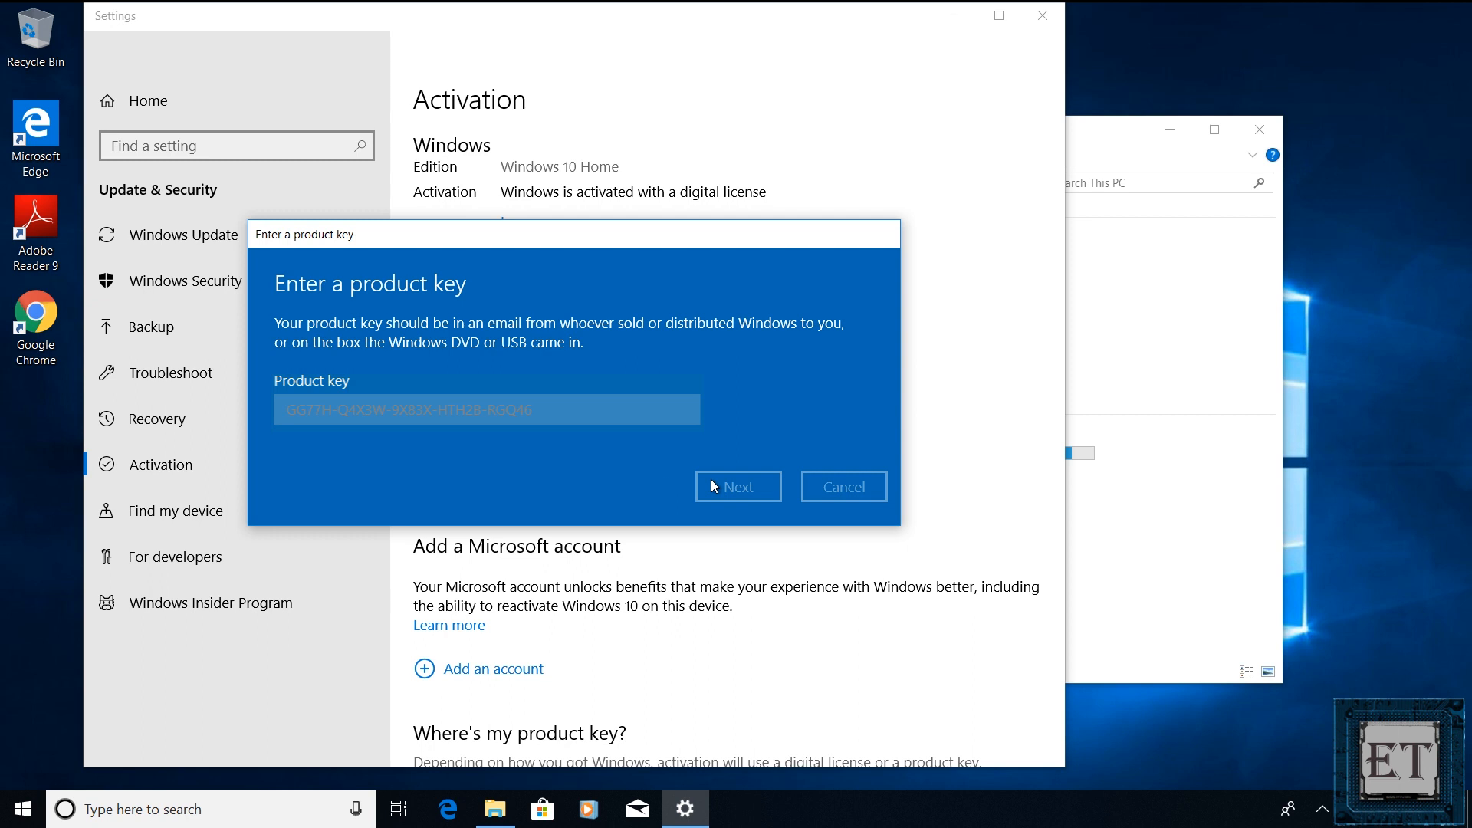
{"action": "left_click", "coordinate": [737, 486]}
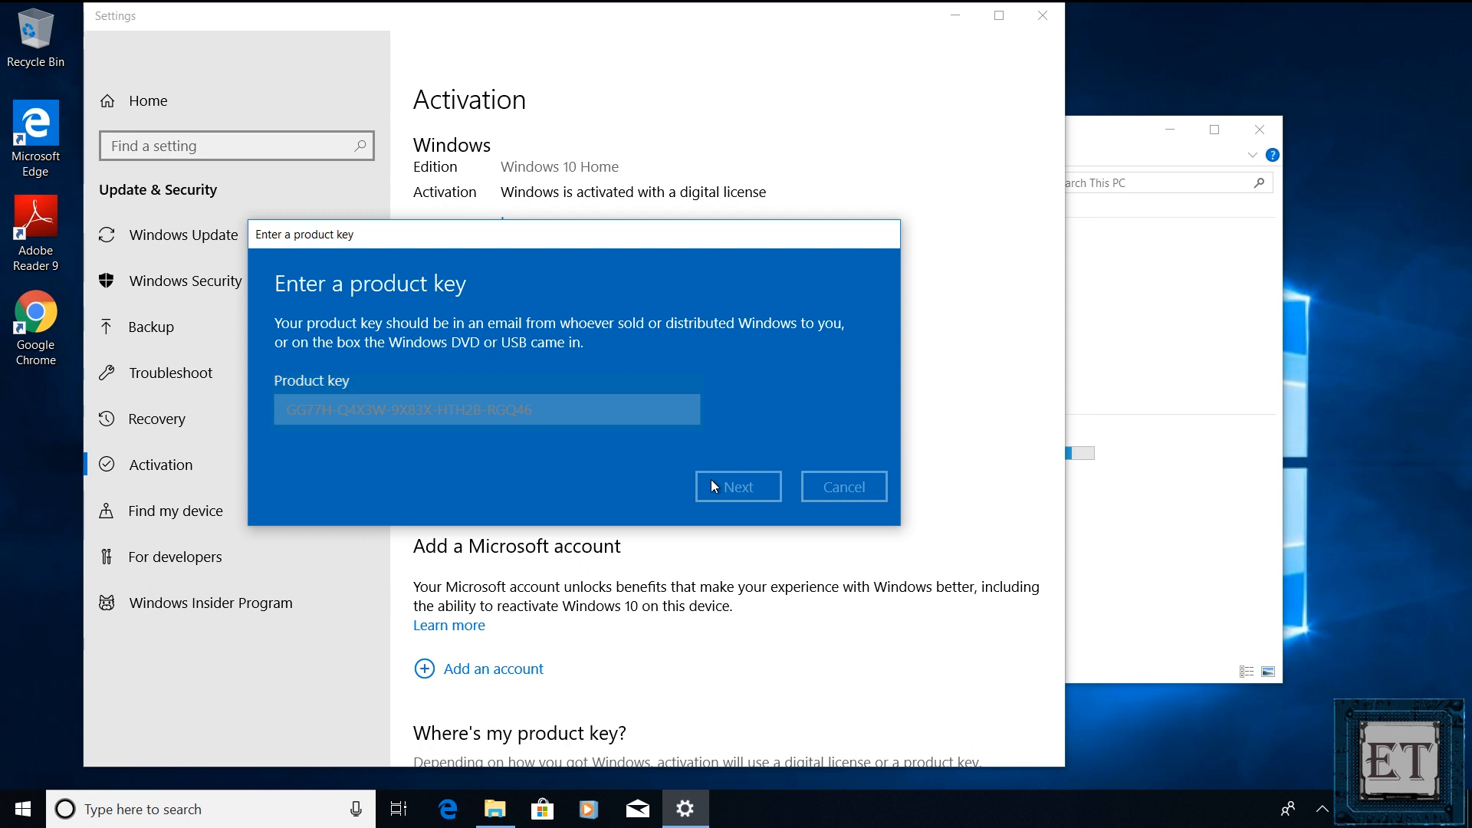
{"action": "left_click", "coordinate": [737, 486]}
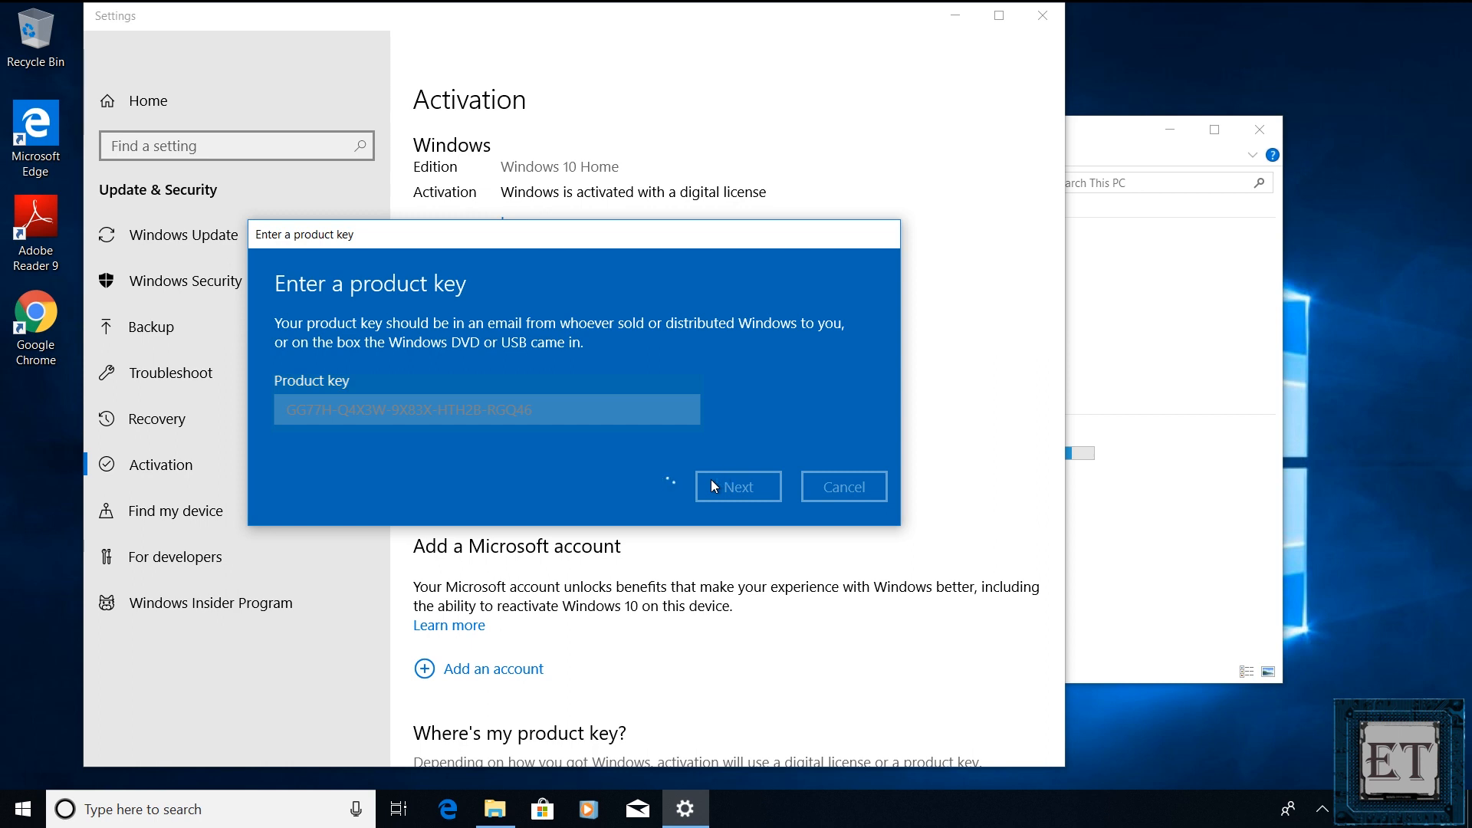
Wait for the key check until the Upgrade your edition of Windows prompt appears.
{"action": "left_click", "coordinate": [737, 486]}
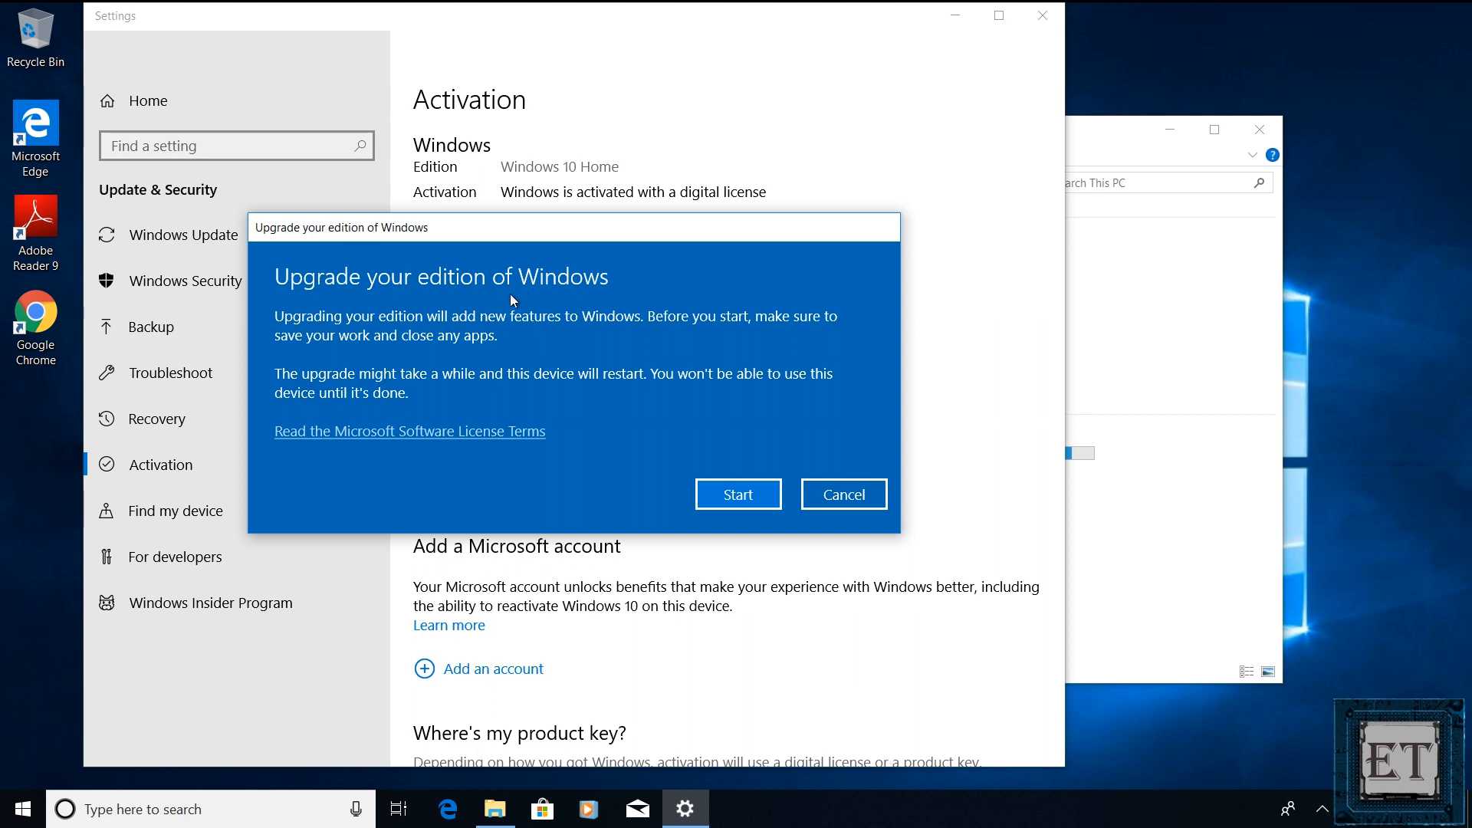
{"action": "mouse_move", "coordinate": [474, 363]}
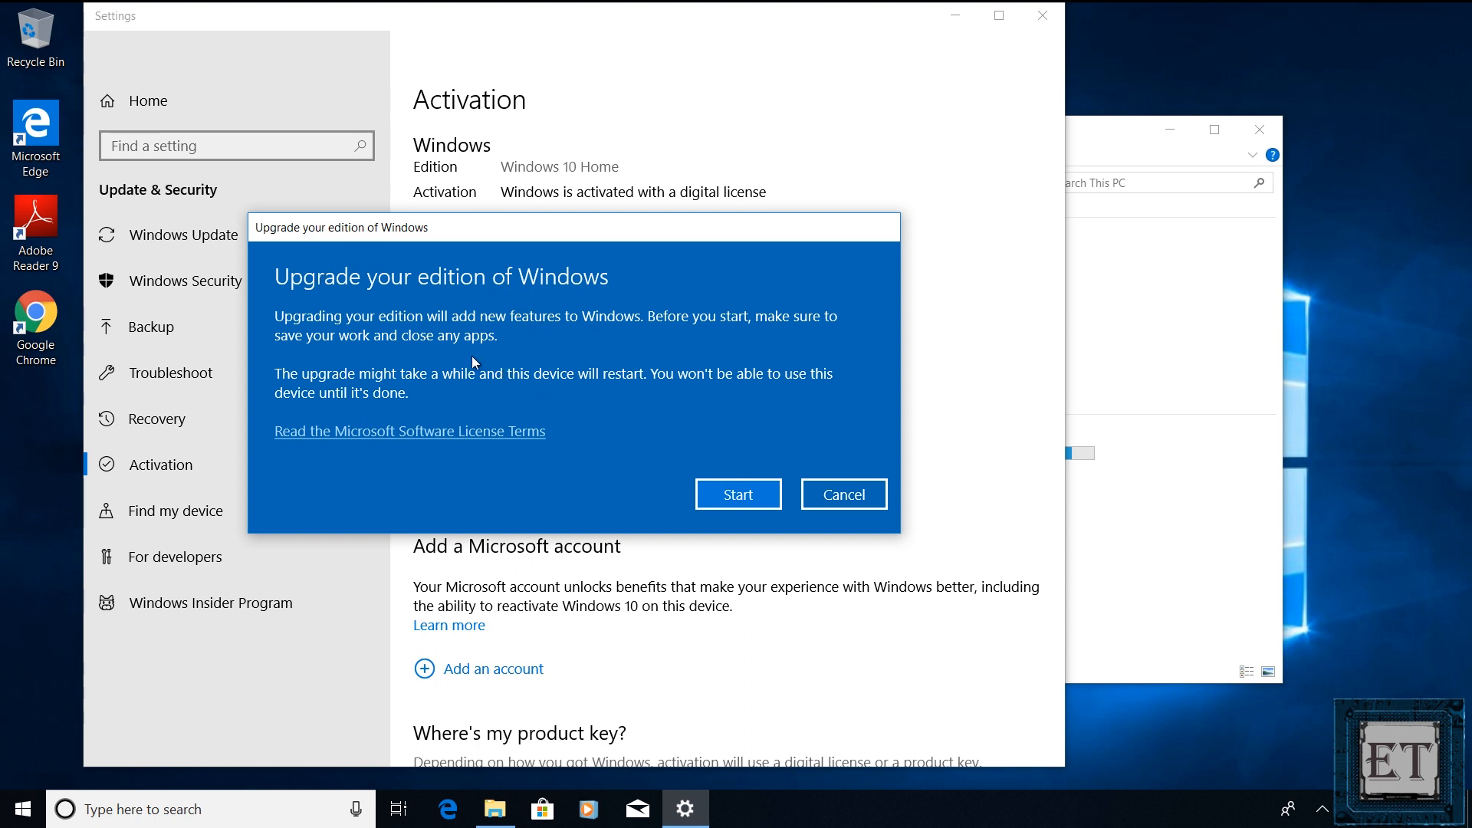
{"action": "mouse_move", "coordinate": [532, 321]}
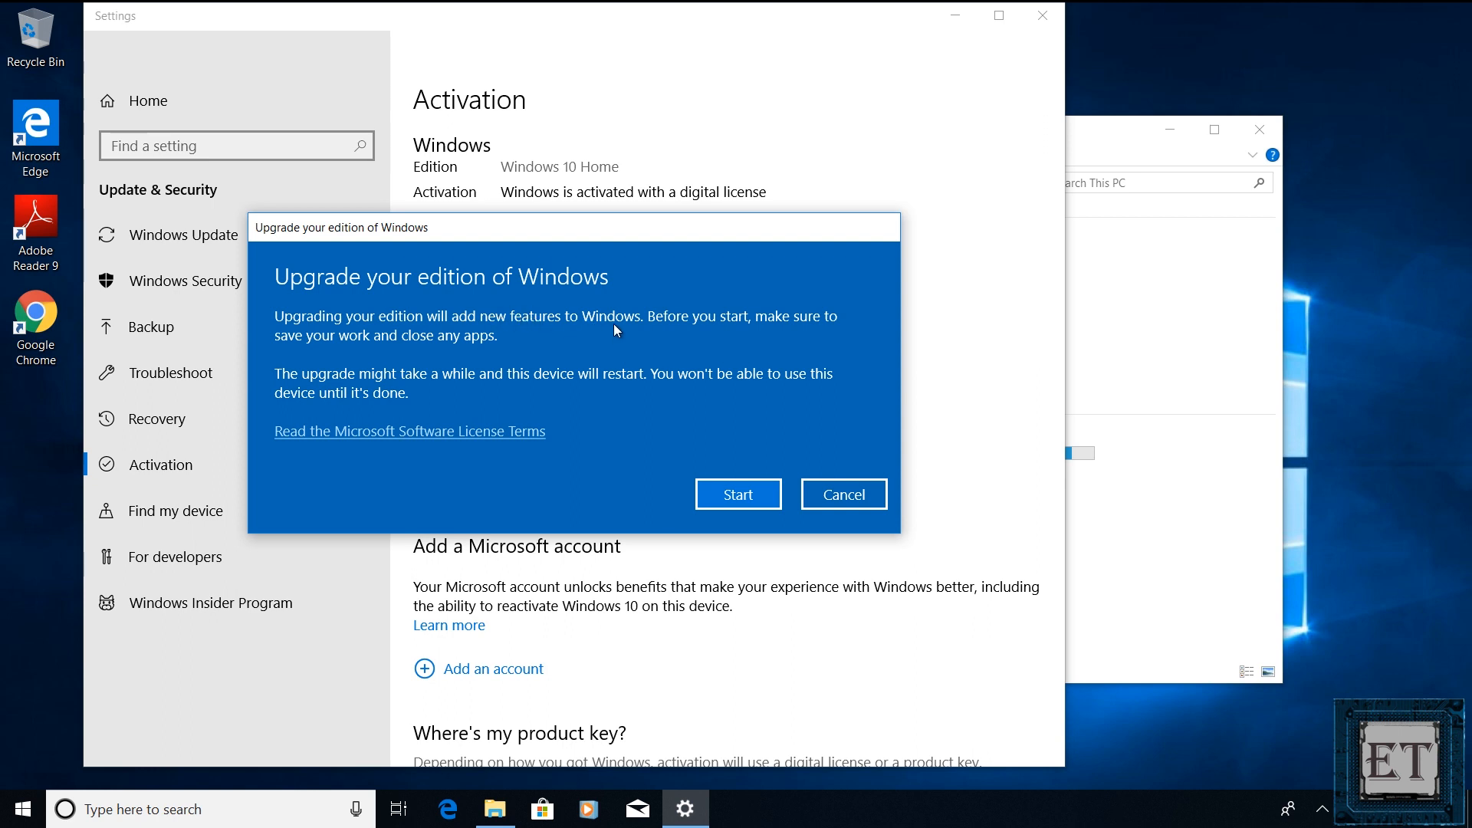
{"action": "mouse_move", "coordinate": [665, 326]}
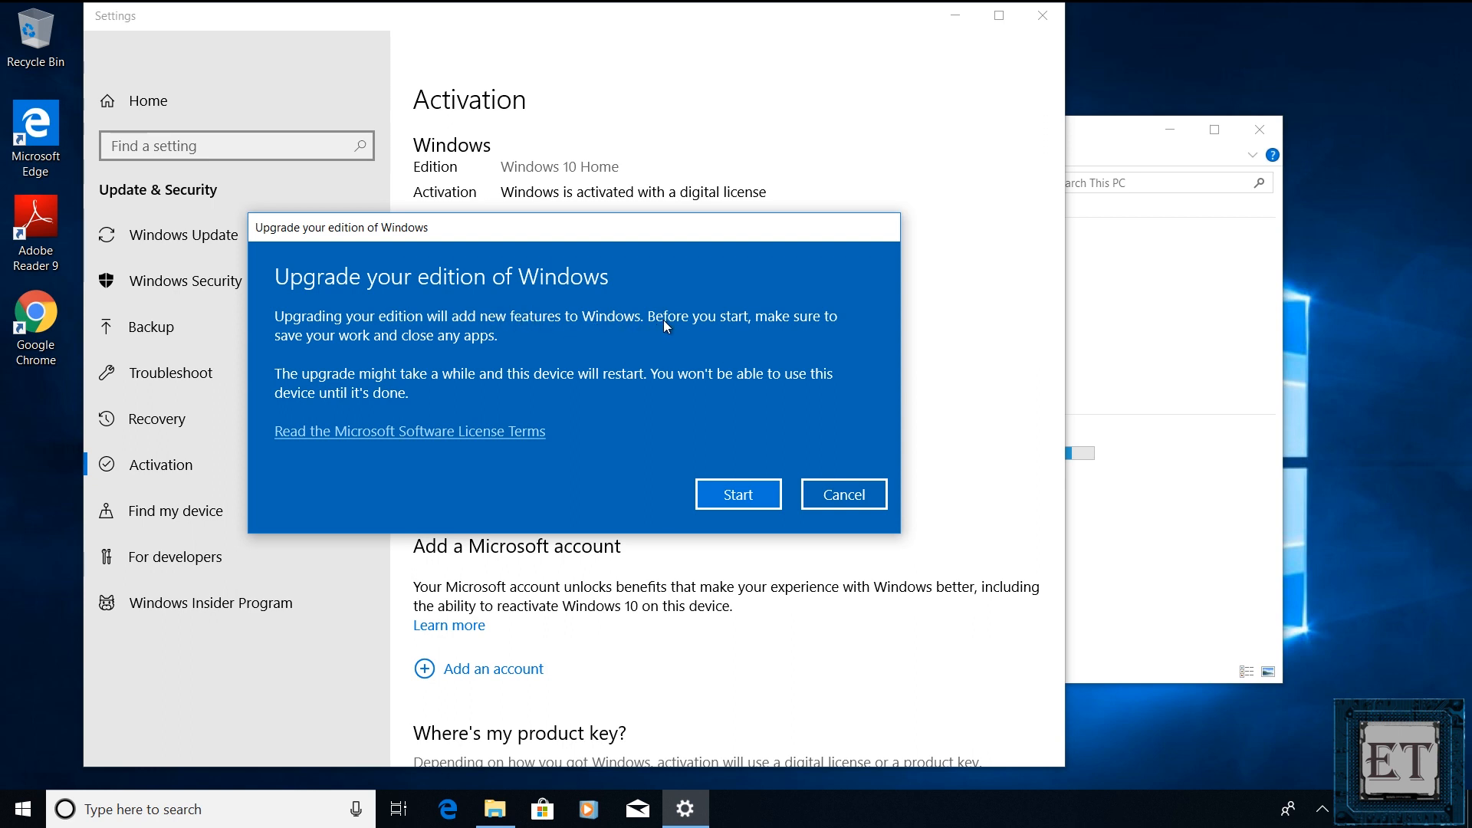
{"action": "mouse_move", "coordinate": [486, 364]}
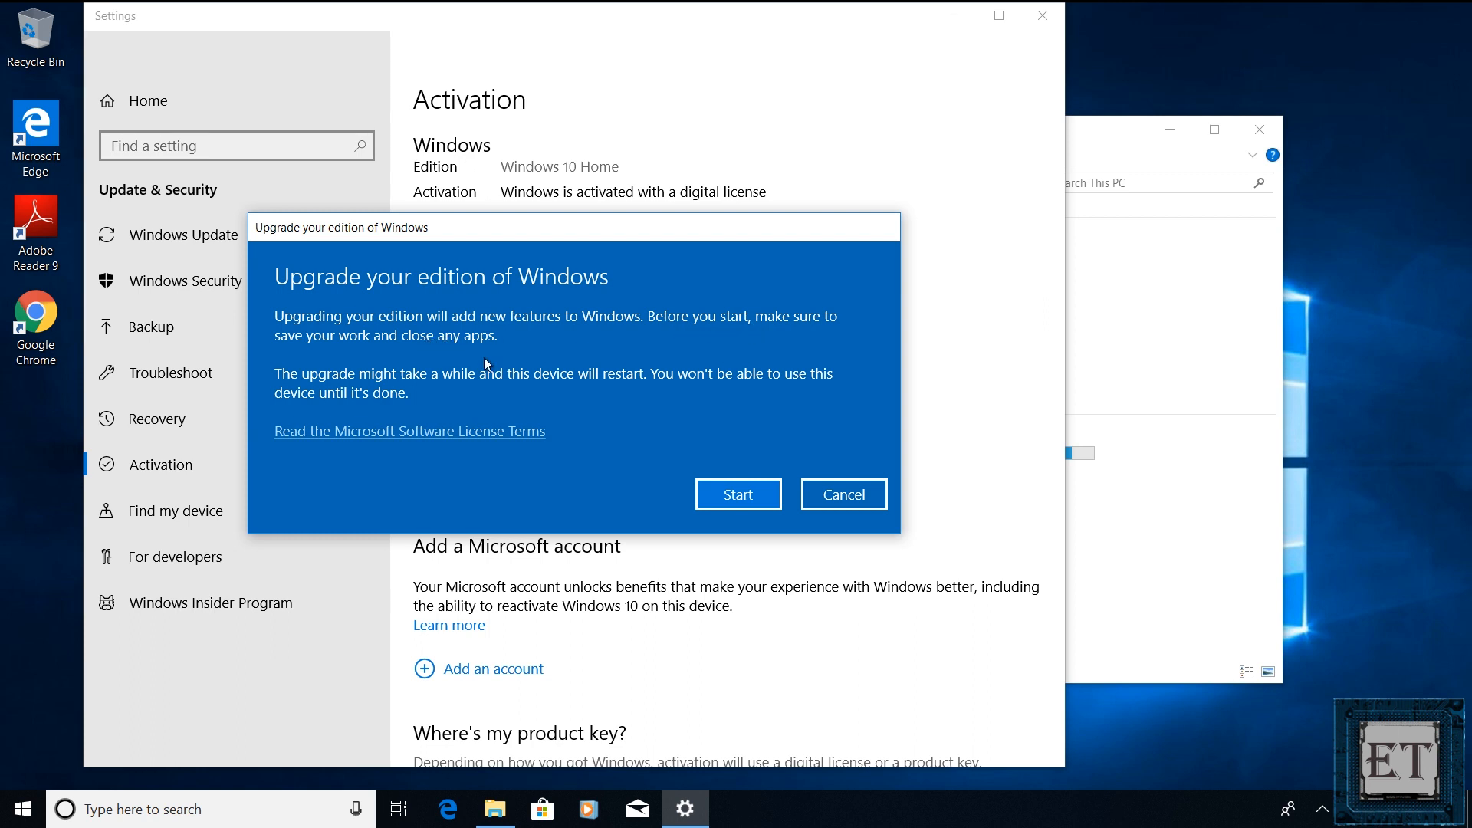
{"action": "mouse_move", "coordinate": [685, 486]}
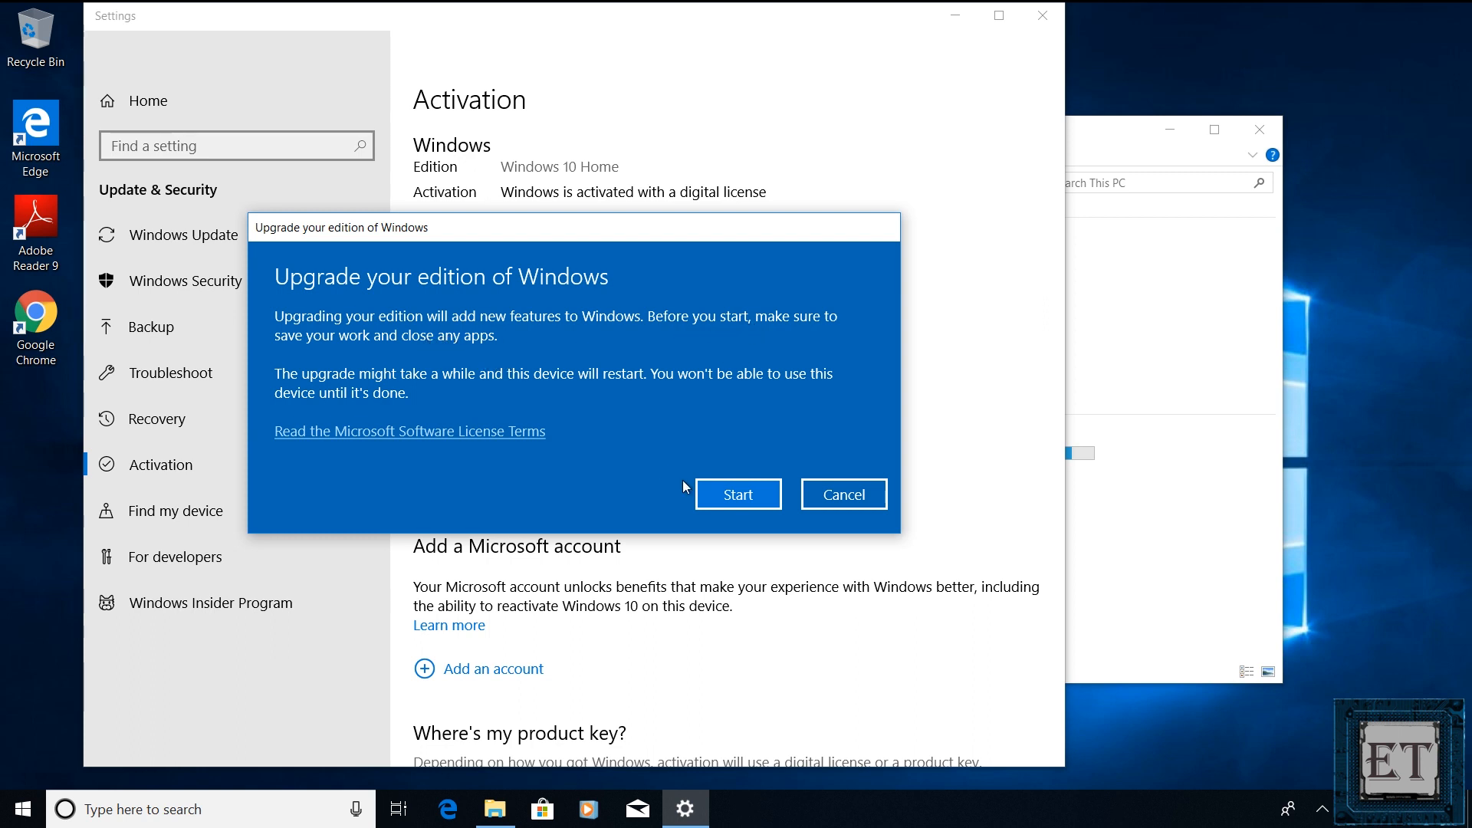
Start the edition upgrade and wait for the PC to restart to the desktop.
{"action": "left_click", "coordinate": [738, 494]}
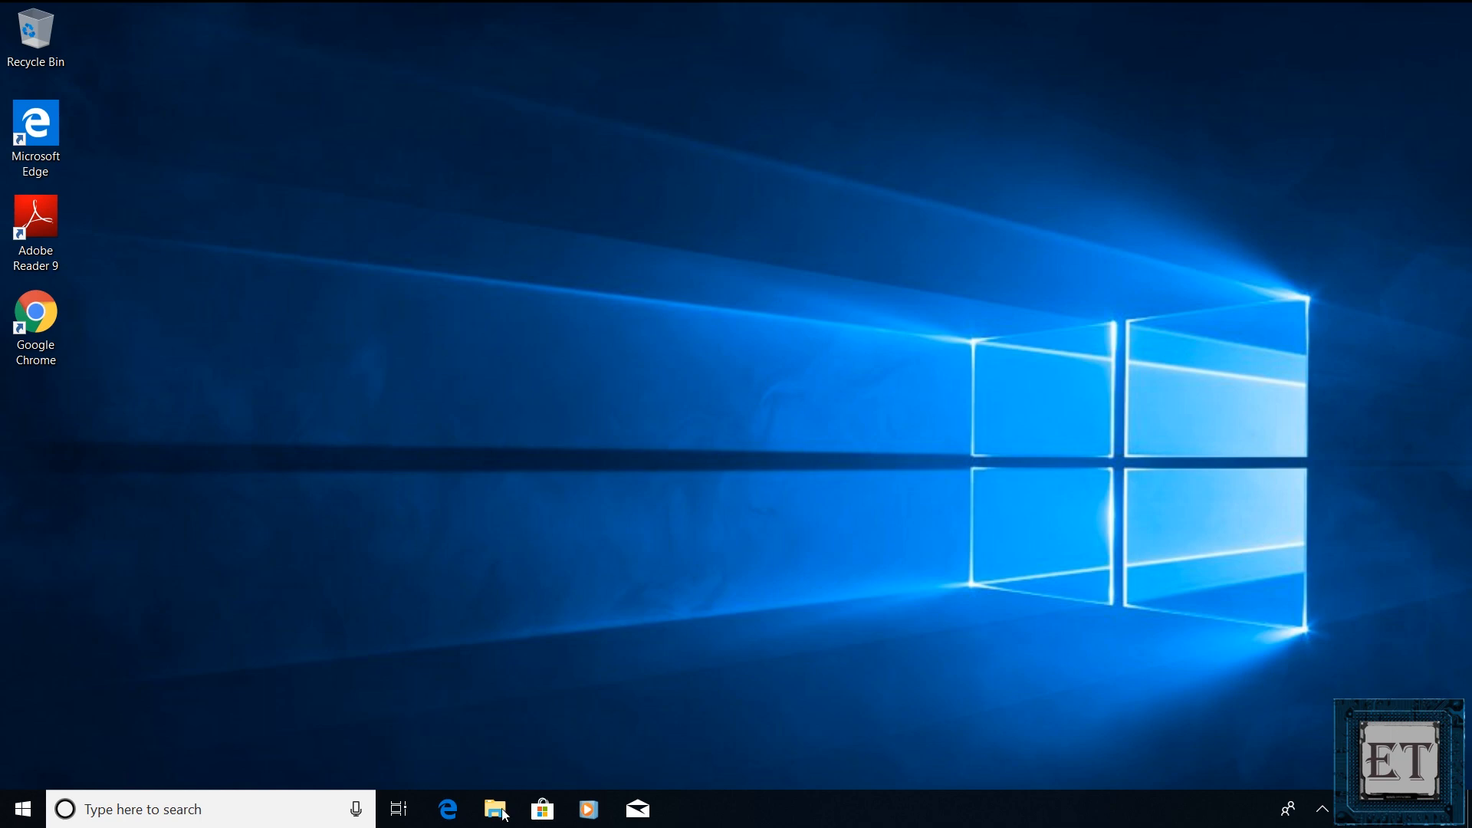
Reopen System properties from This PC and check the Activation page for Windows 10 Pro.
{"action": "left_click", "coordinate": [496, 808]}
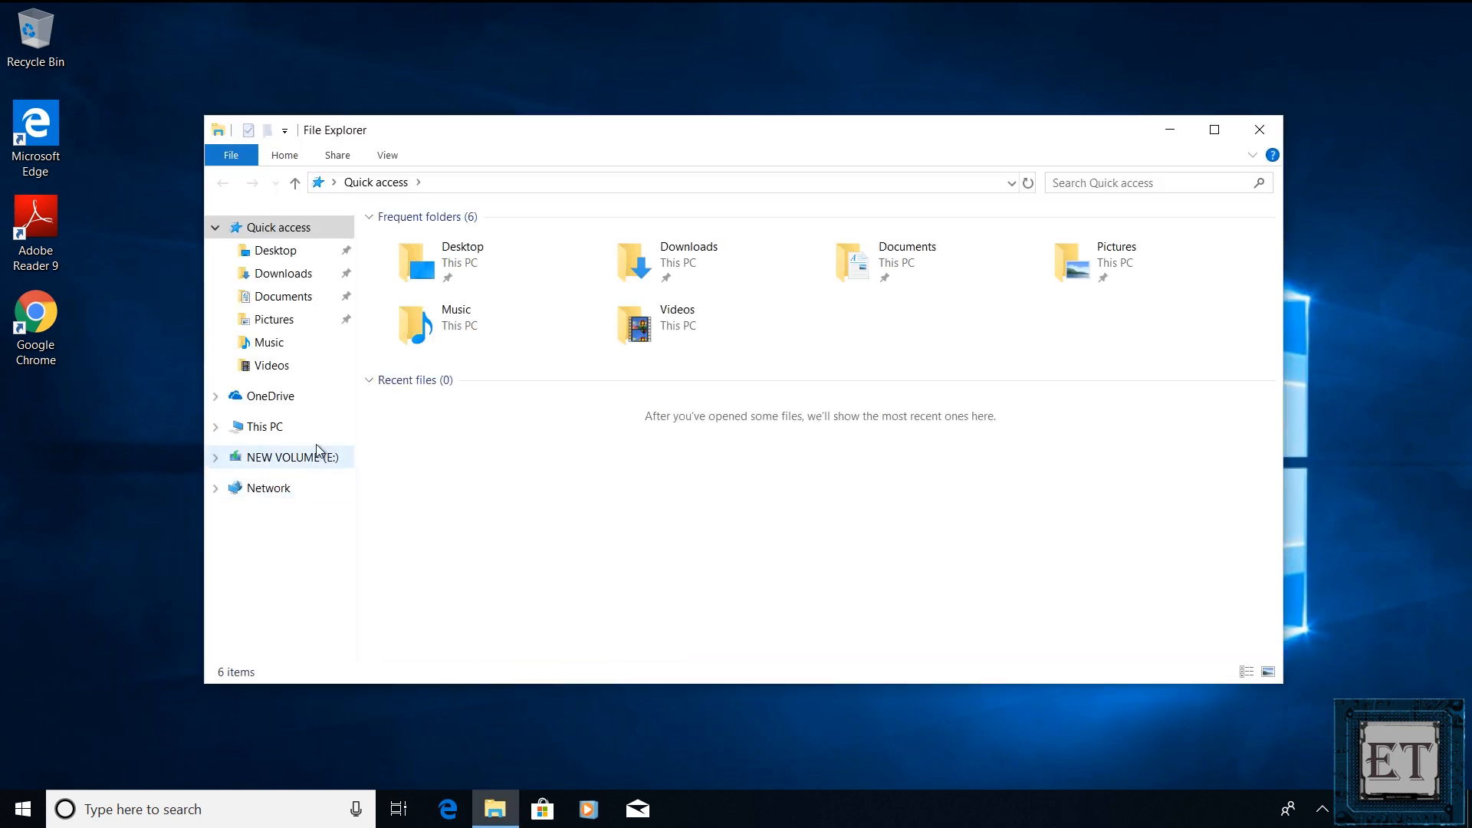
{"action": "left_click", "coordinate": [265, 425]}
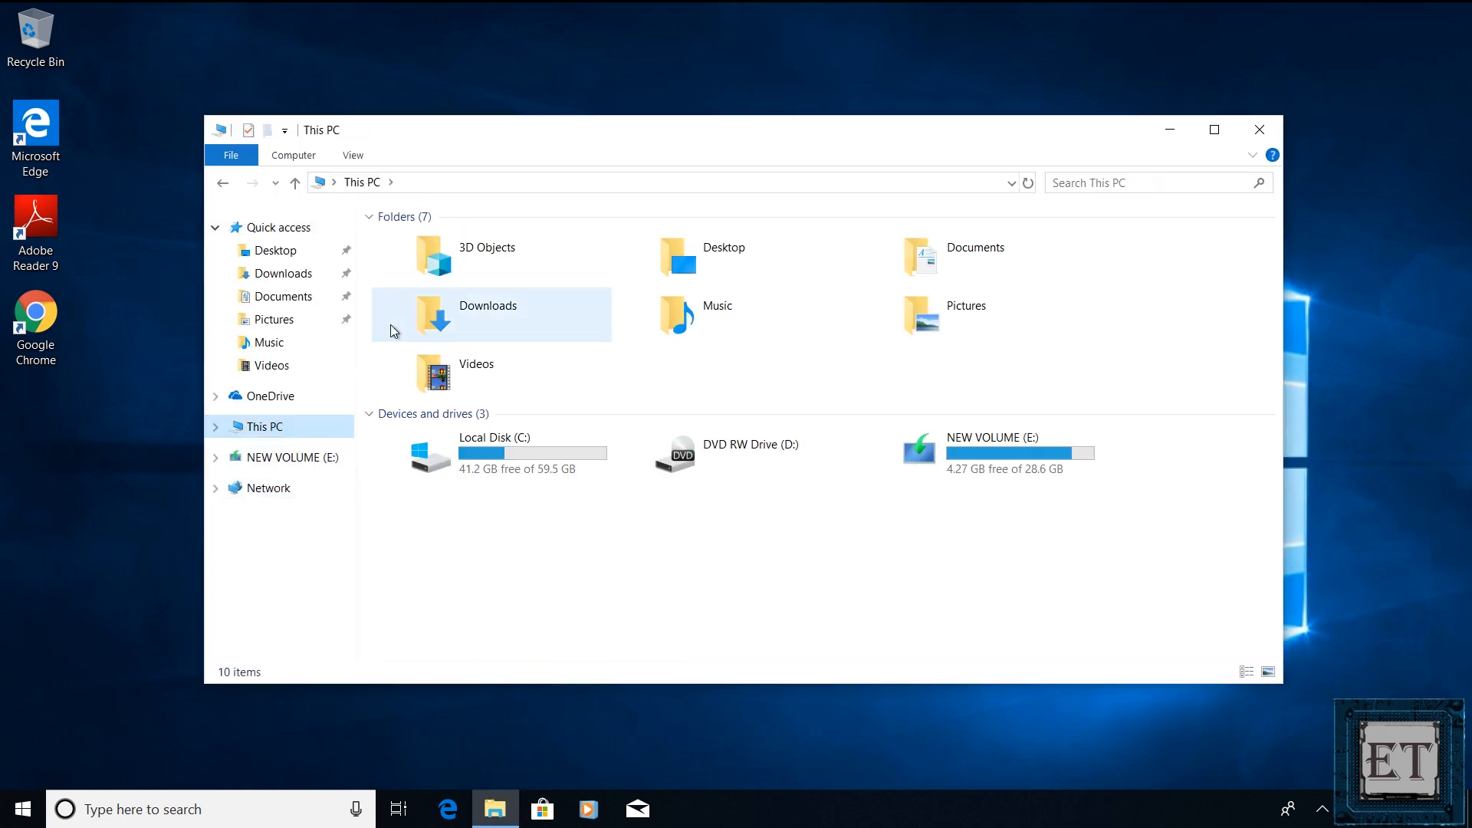
{"action": "left_click", "coordinate": [293, 155]}
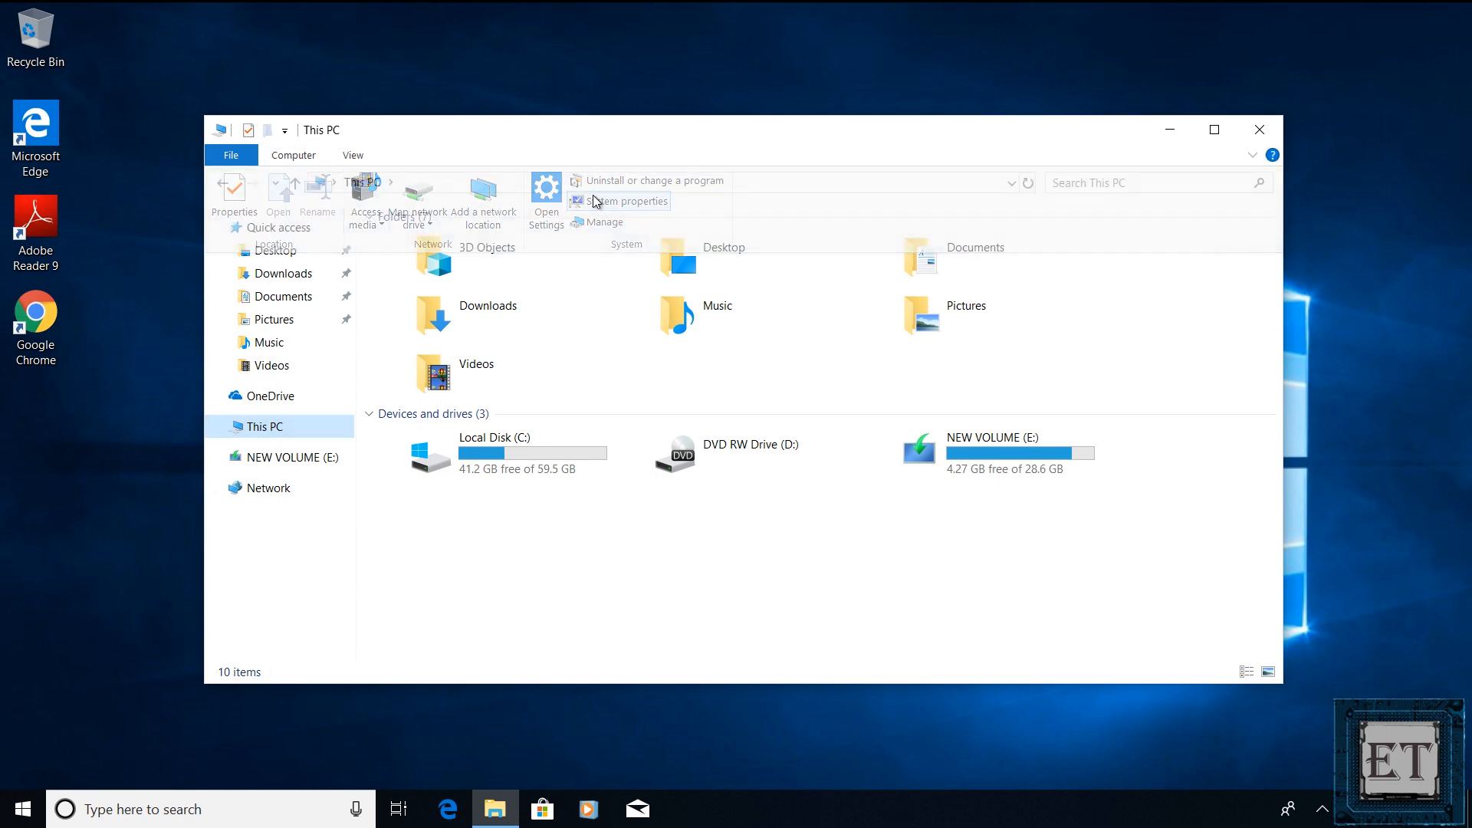
{"action": "left_click", "coordinate": [626, 201]}
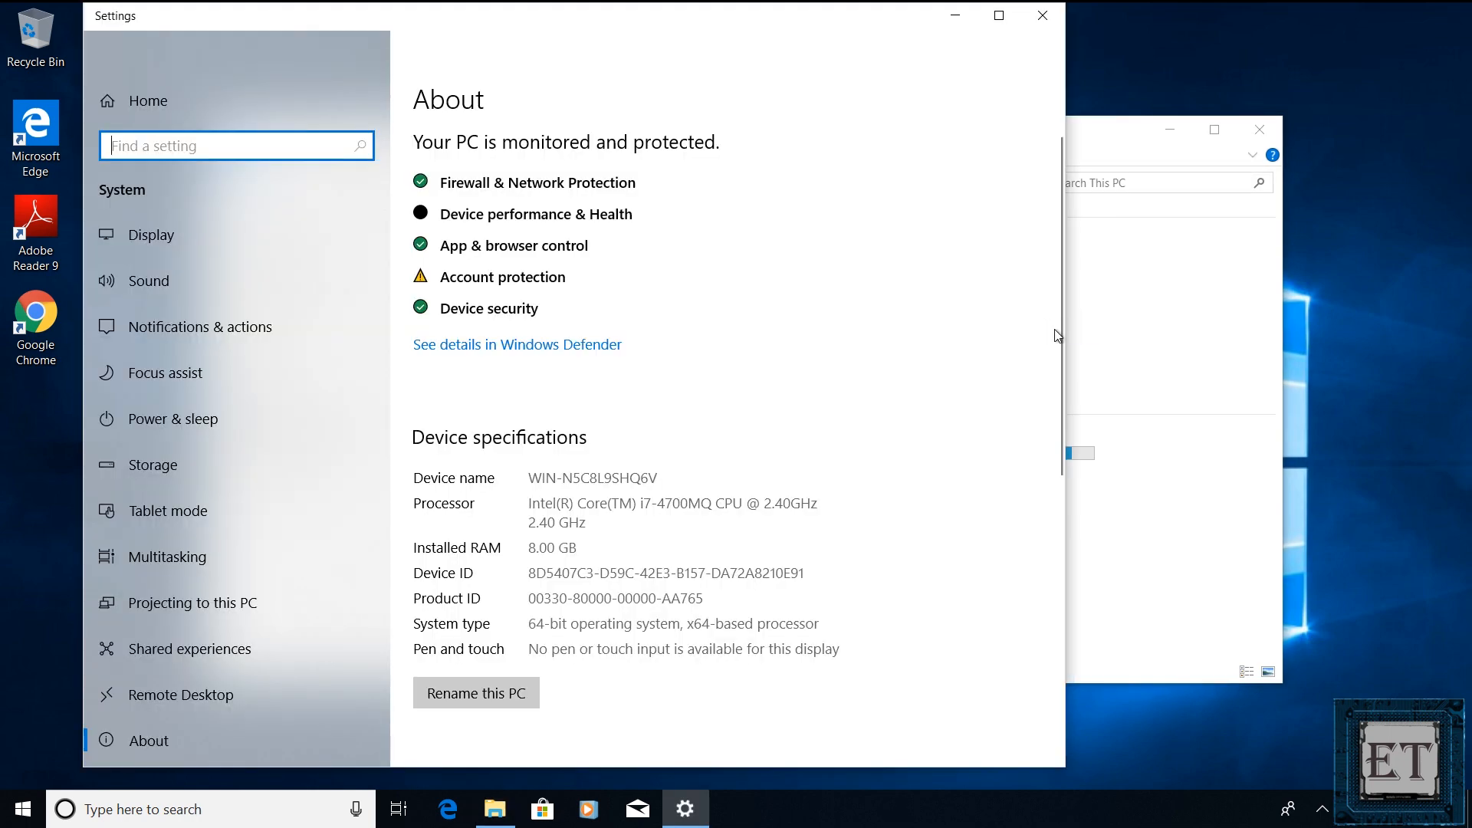
{"action": "scroll", "scroll_direction": "down", "scroll_amount": 3}
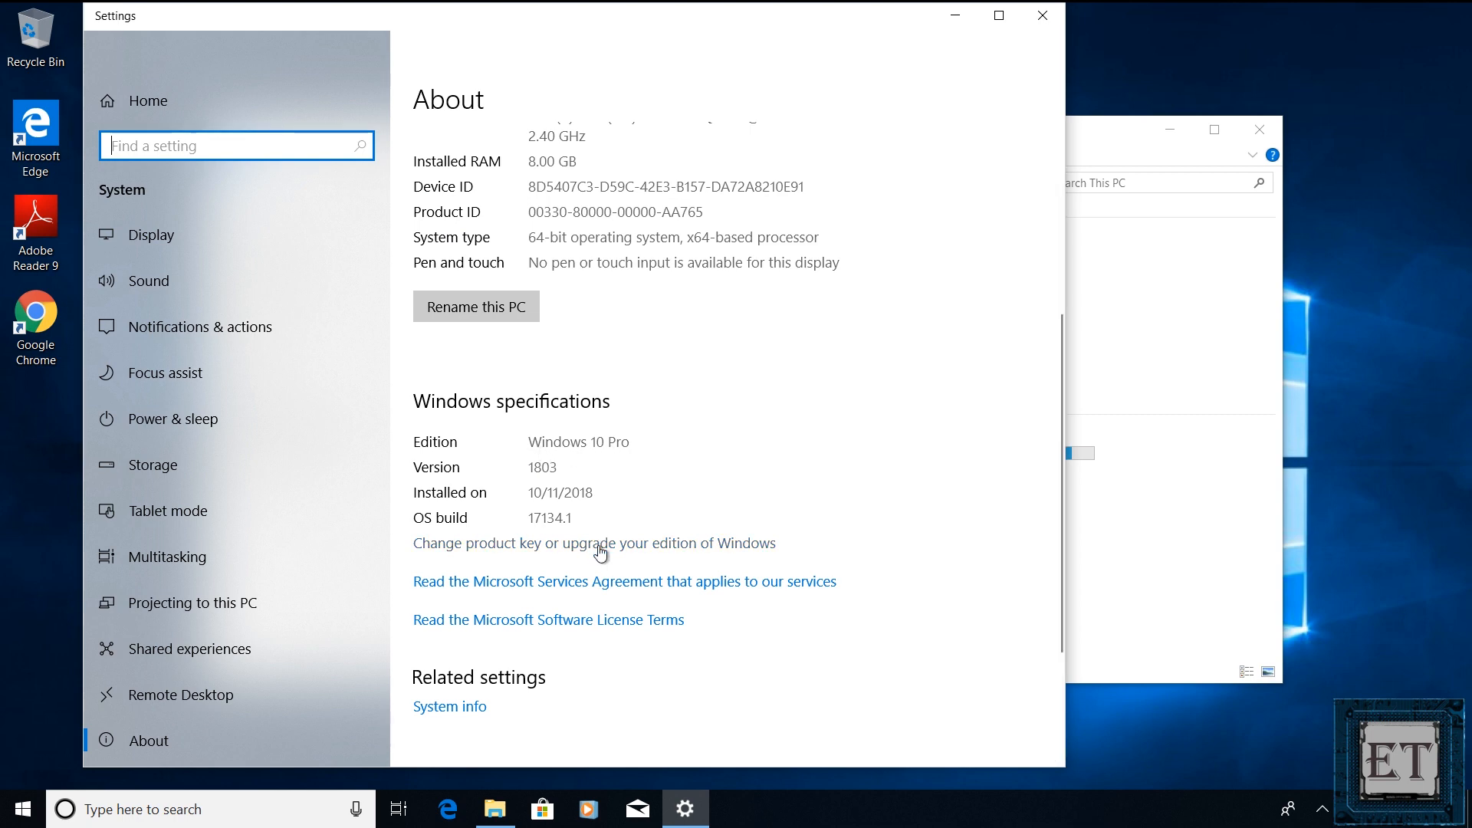
{"action": "left_click", "coordinate": [593, 543]}
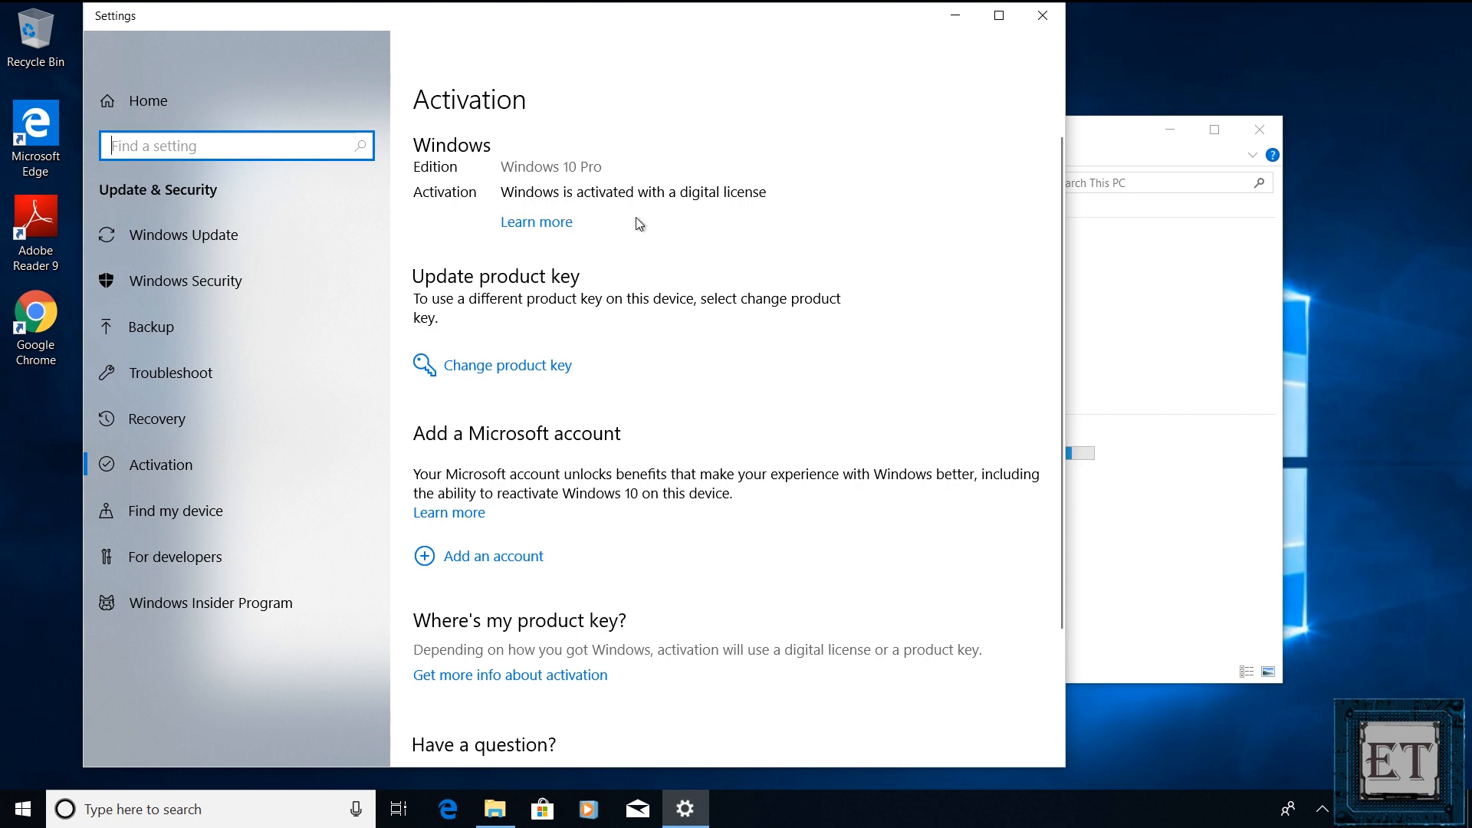
{"action": "mouse_move", "coordinate": [644, 228]}
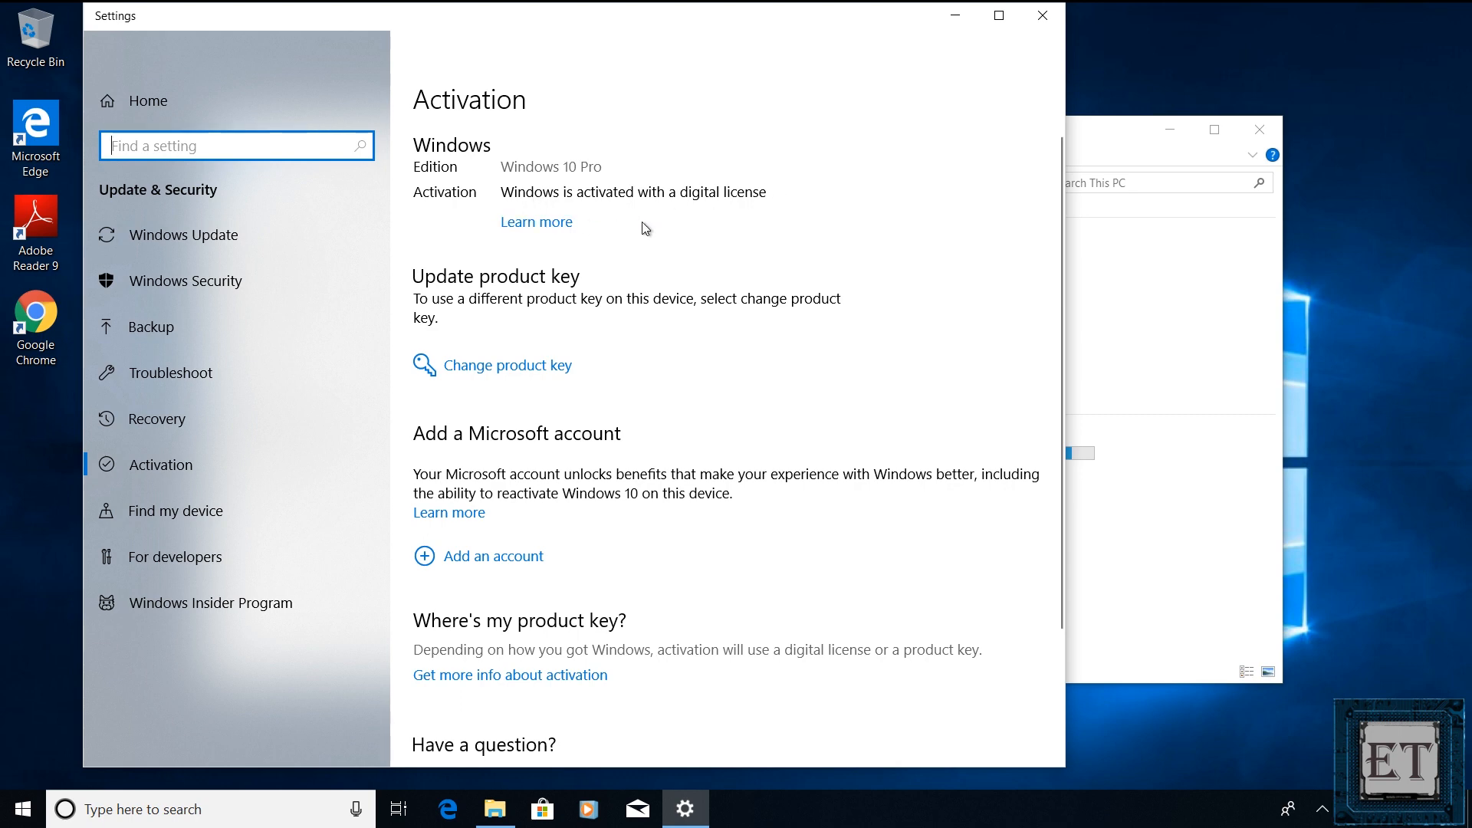